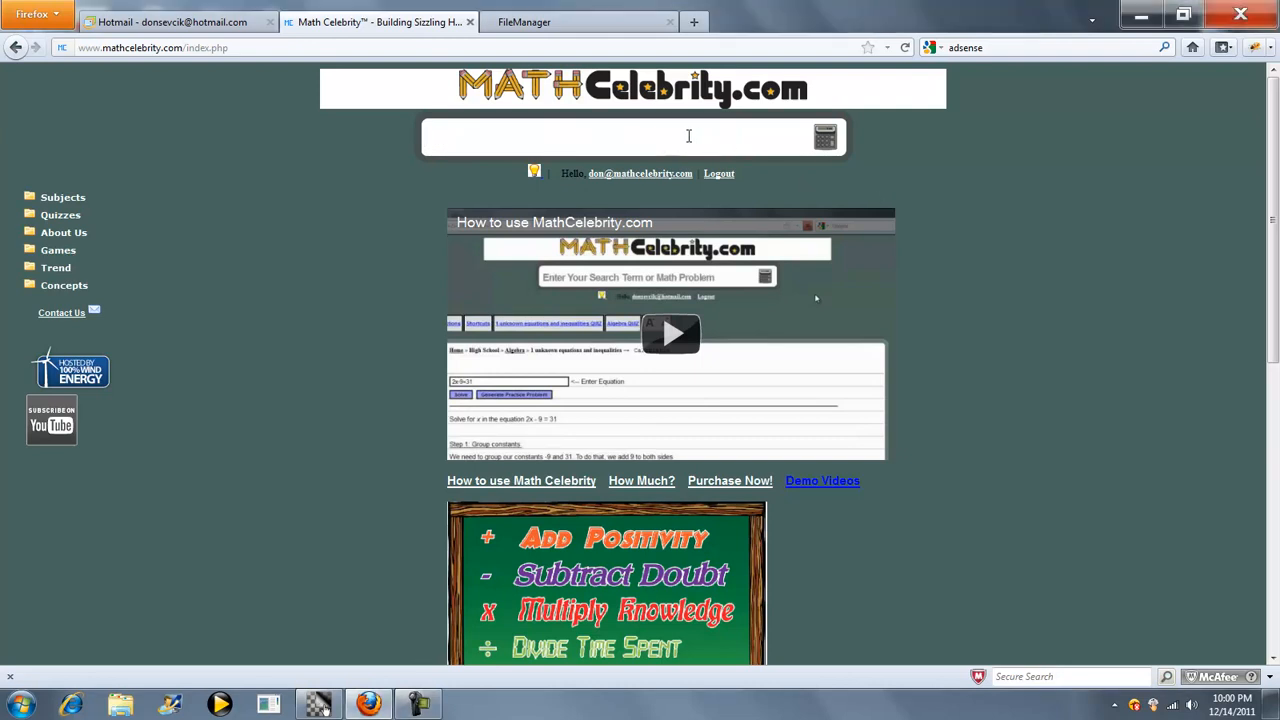
Search the site for 'hyper' and choose the 'hypergeometric distribution' suggestion.
{"action": "type", "text": "hyper"}
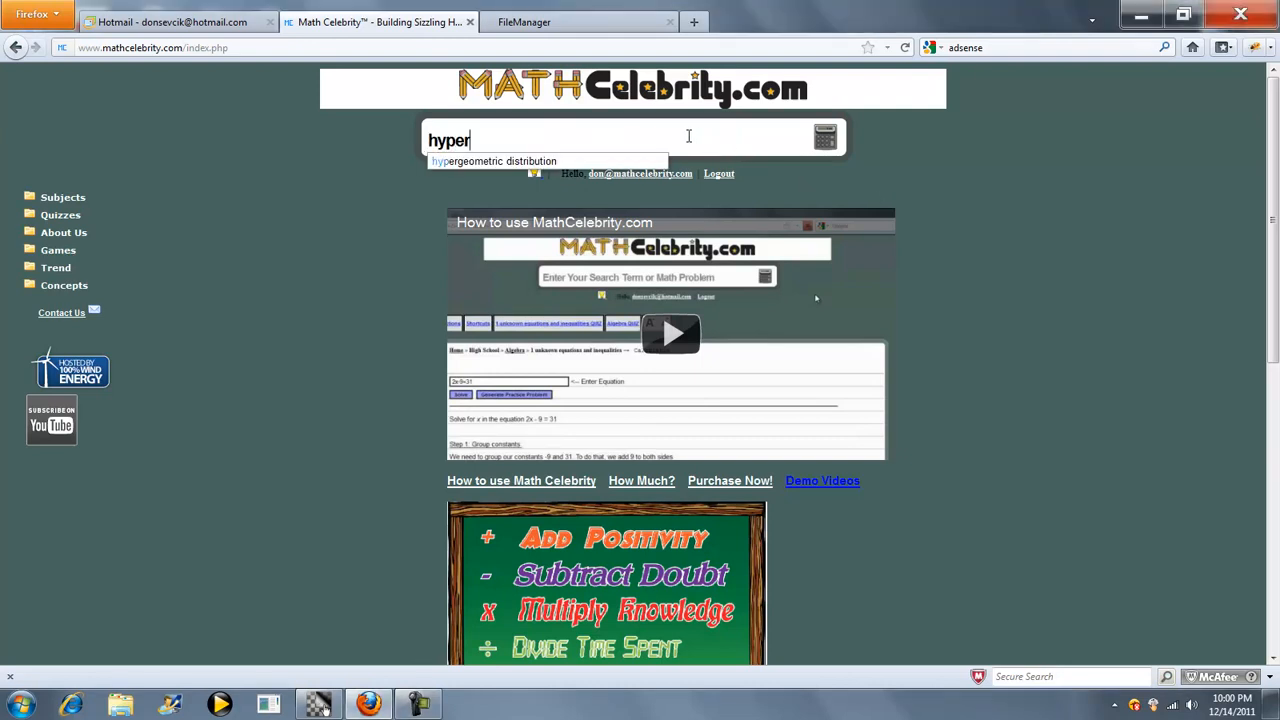
{"action": "left_click", "coordinate": [493, 161]}
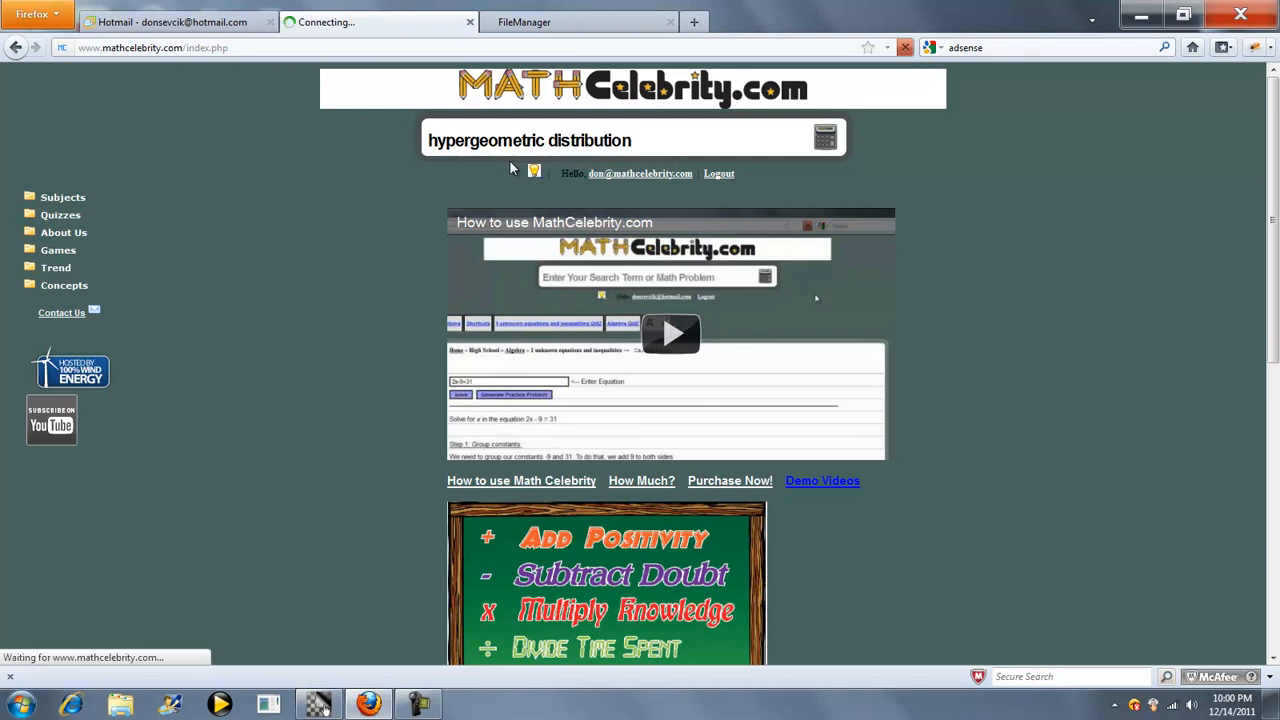
Load the Hypergeometric Distribution Calculator showing N=24, n=6, k=4, x=0.
{"action": "left_click", "coordinate": [825, 137]}
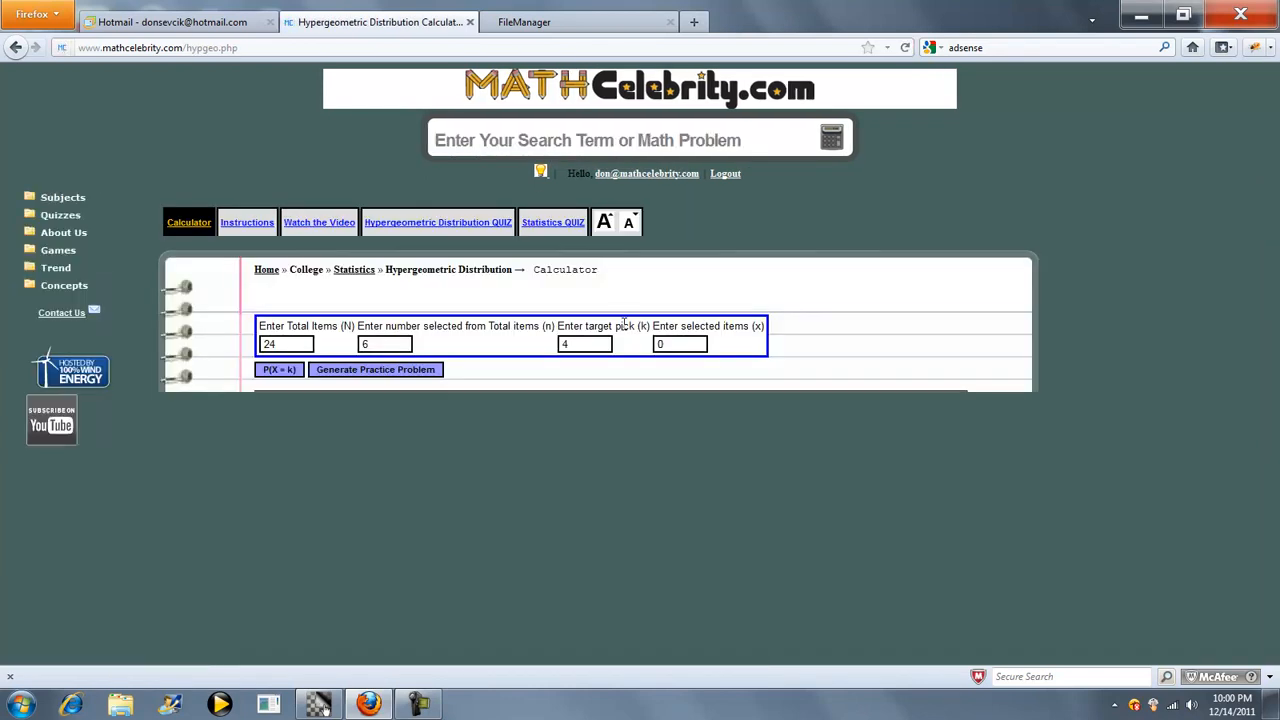
{"action": "mouse_move", "coordinate": [640, 295]}
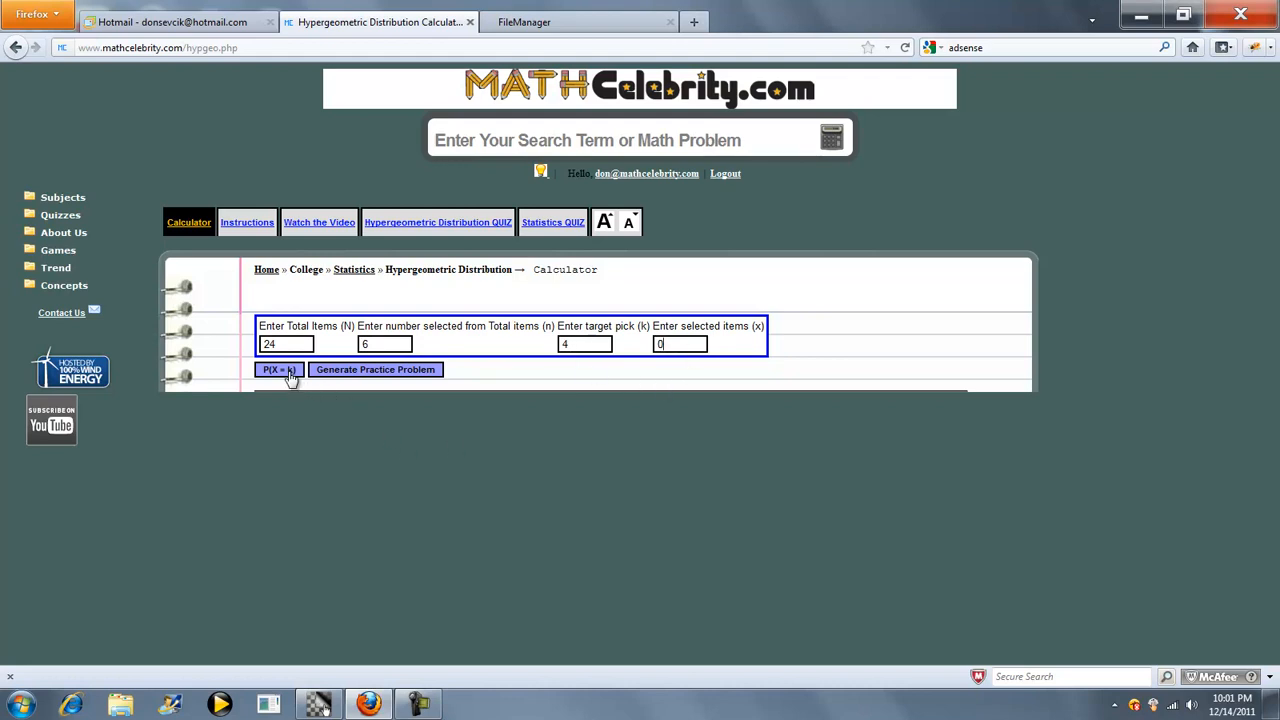
Compute P(X = k) for N=24, n=6, k=4, x=0 and scroll through the solution.
{"action": "left_click", "coordinate": [277, 369]}
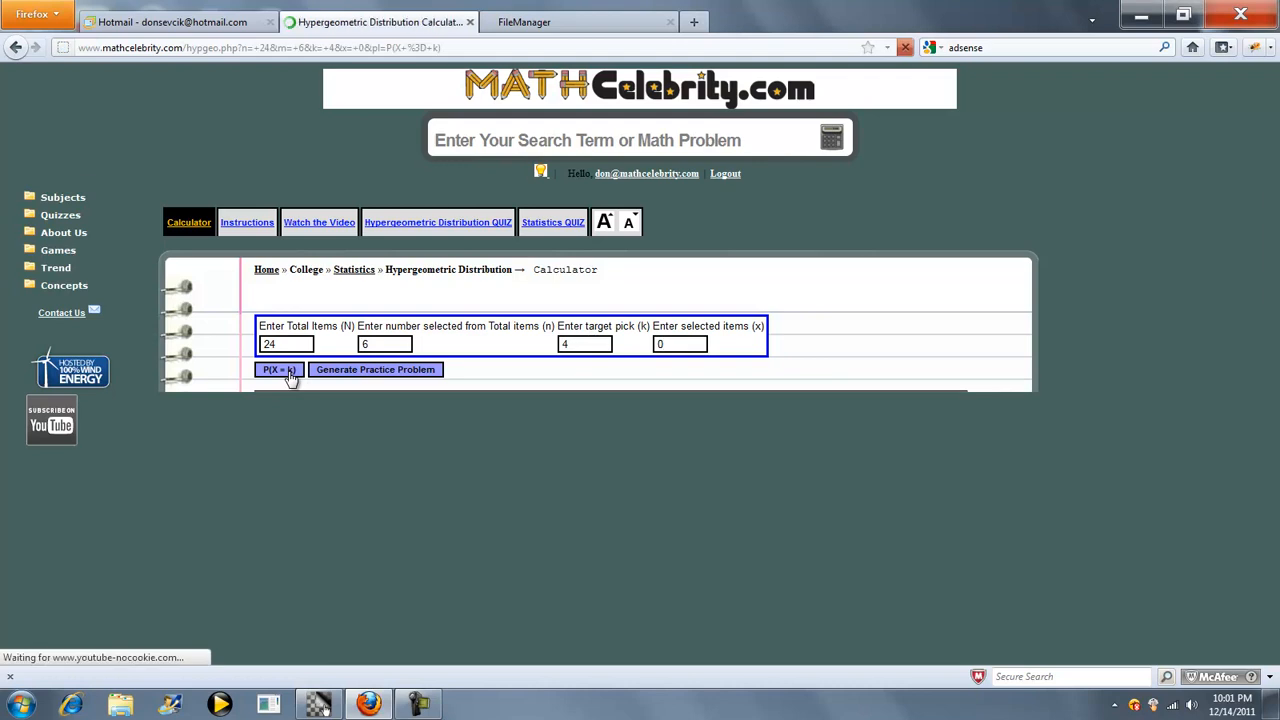
{"action": "left_click", "coordinate": [279, 369]}
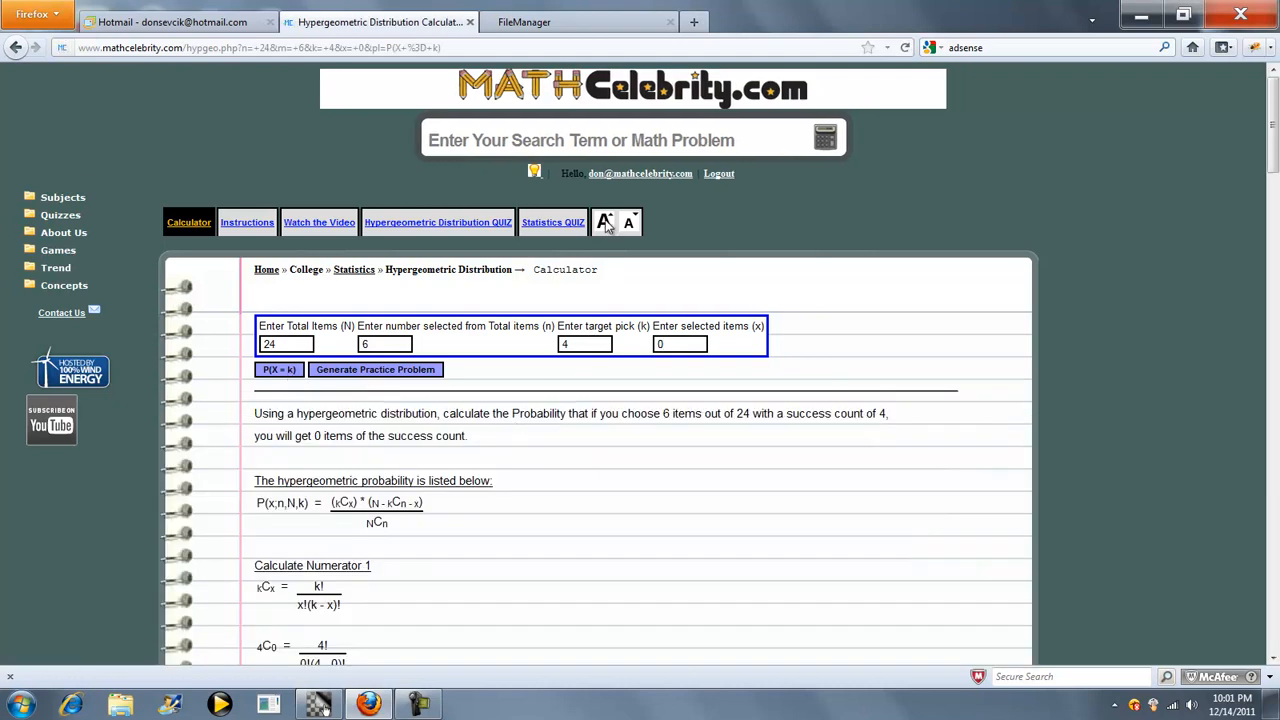
{"action": "scroll", "scroll_direction": "down", "scroll_amount": 3}
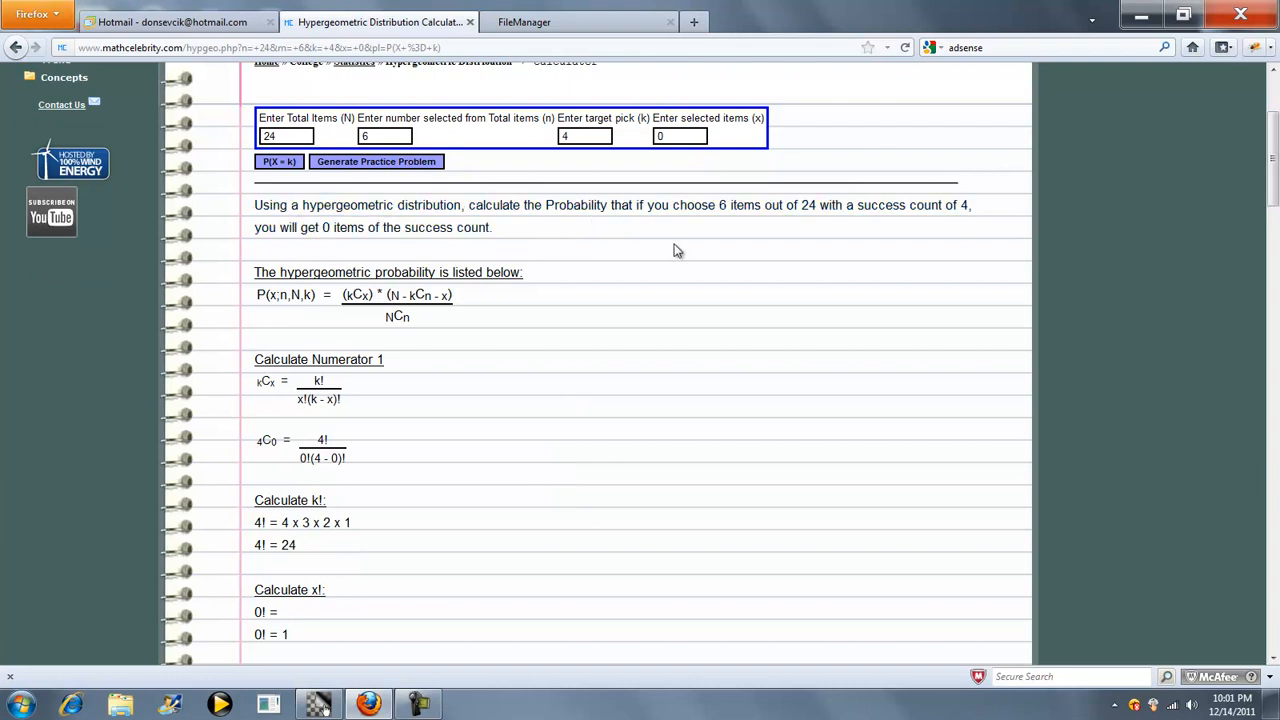
{"action": "mouse_move", "coordinate": [812, 235]}
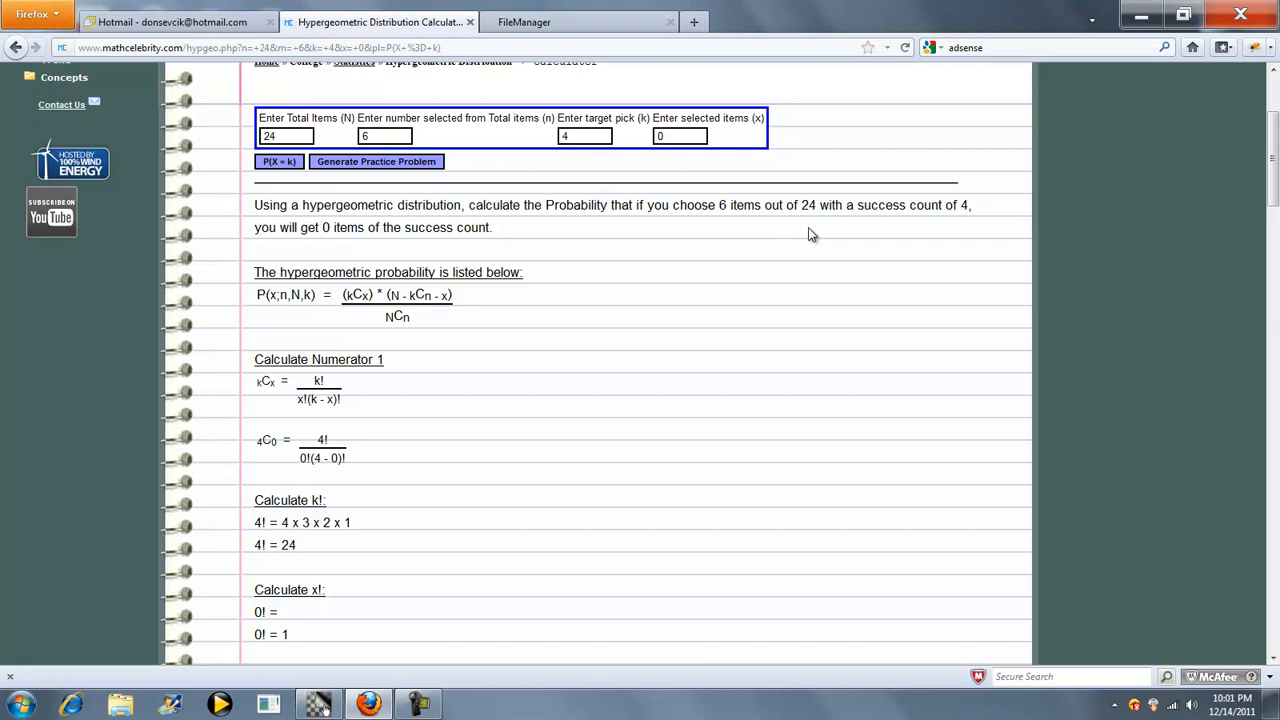
{"action": "mouse_move", "coordinate": [934, 225]}
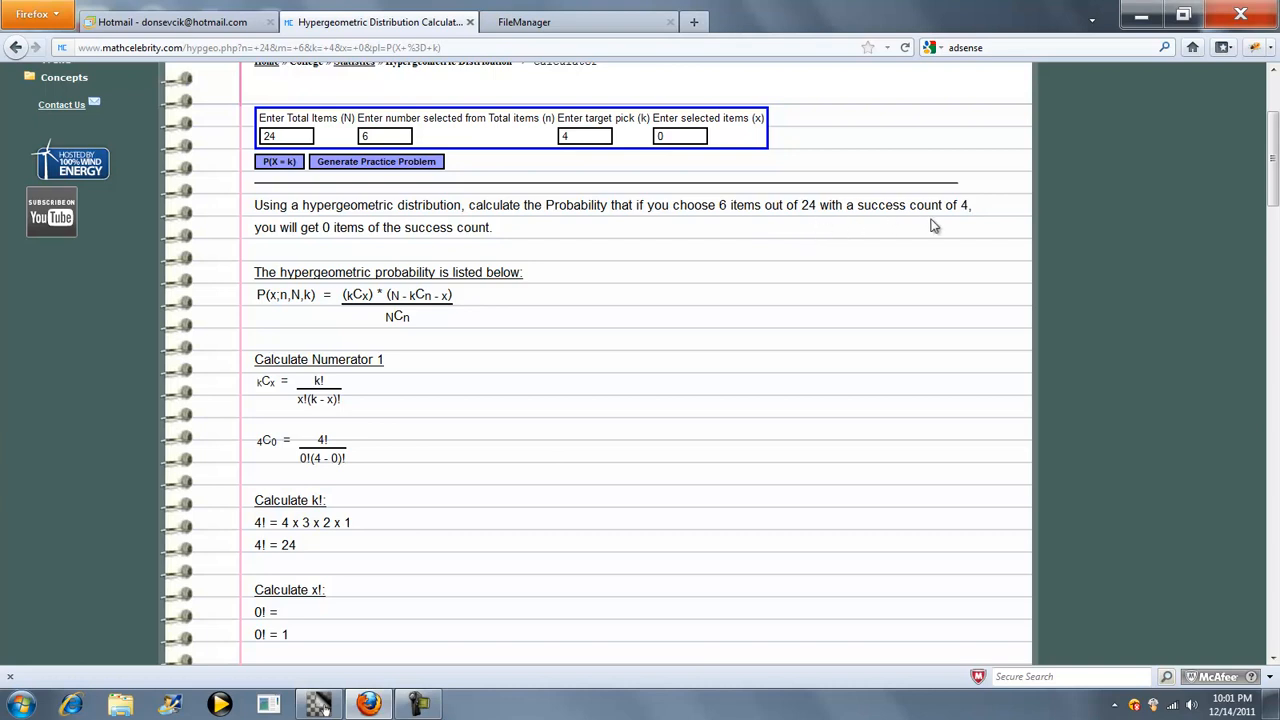
{"action": "mouse_move", "coordinate": [444, 256]}
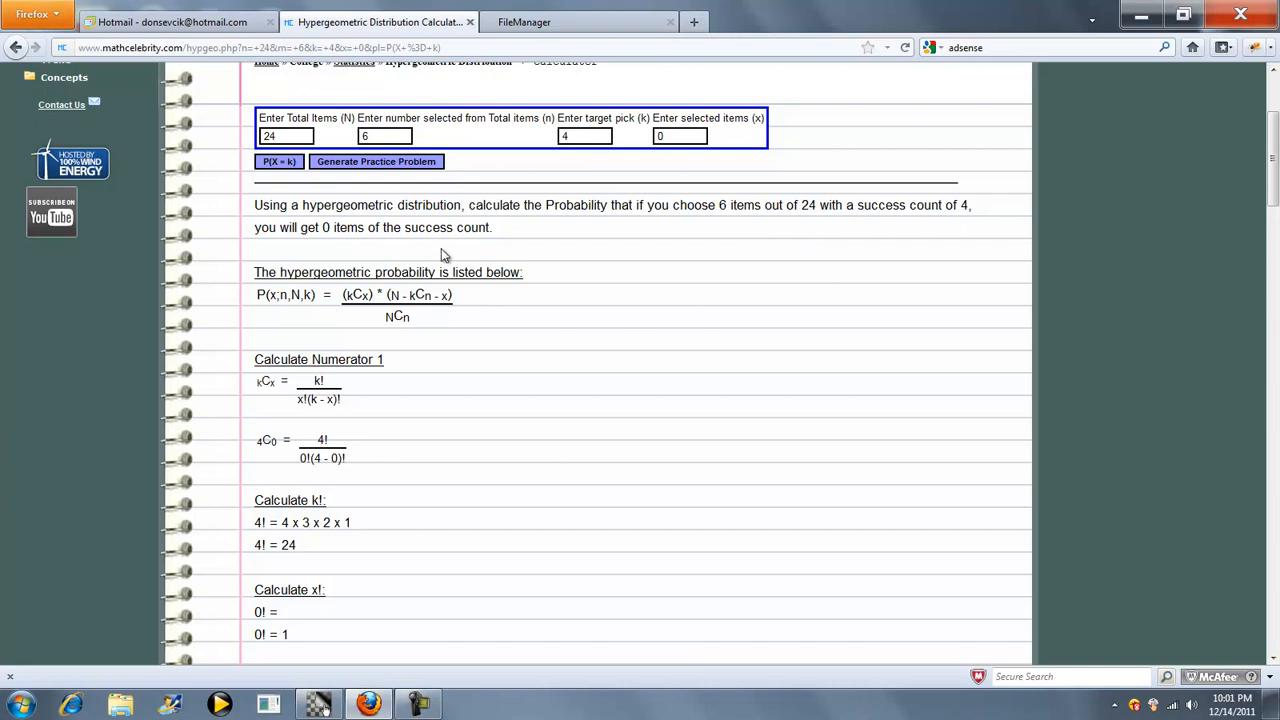
{"action": "mouse_move", "coordinate": [587, 128]}
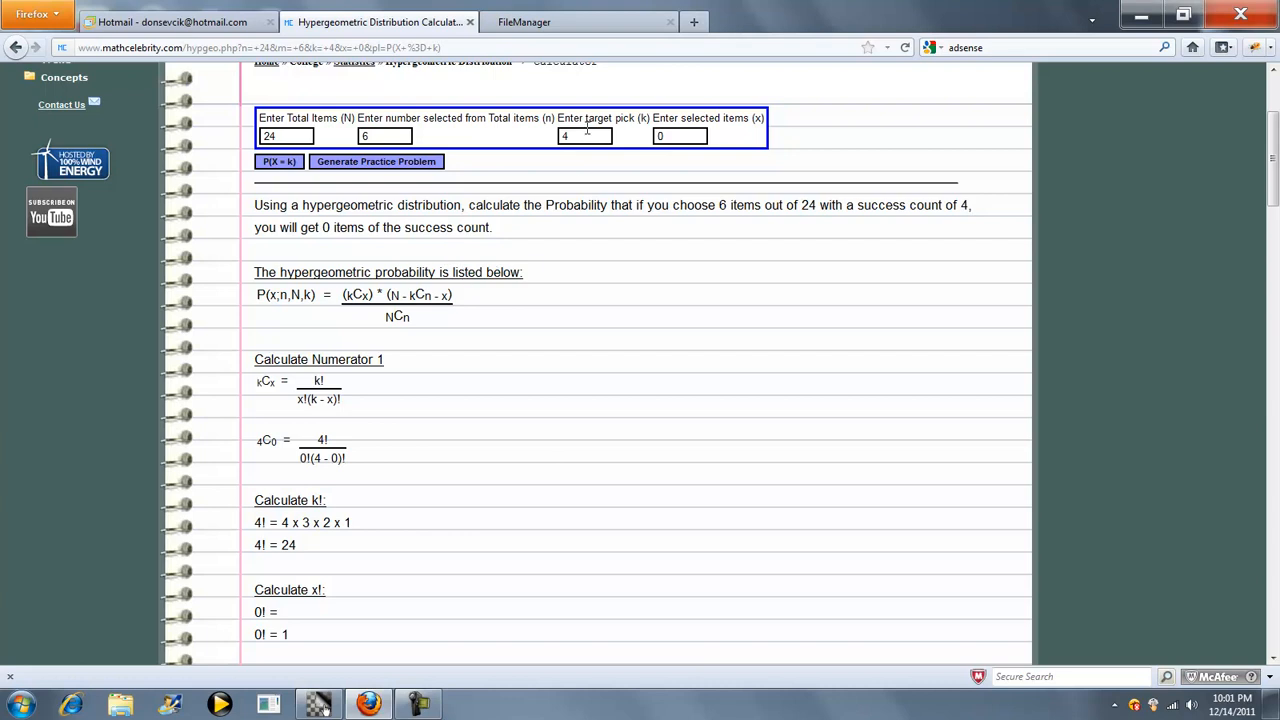
{"action": "mouse_move", "coordinate": [560, 230]}
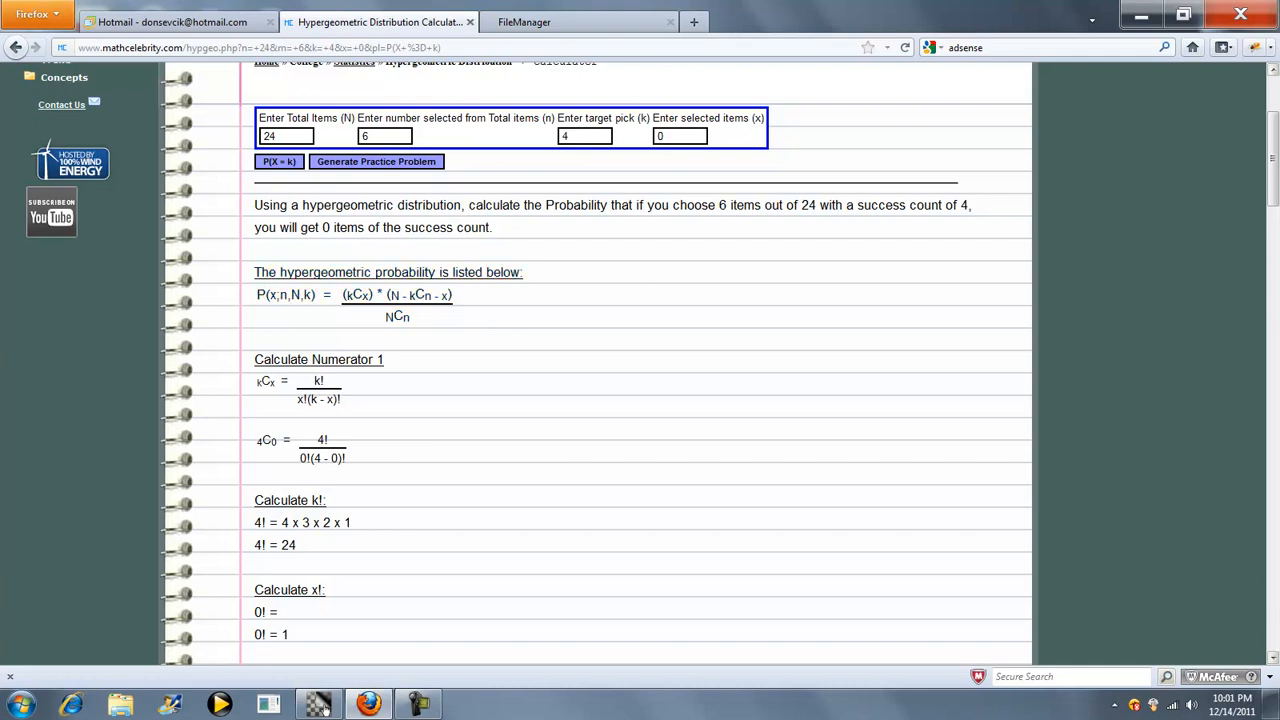
{"action": "scroll", "scroll_direction": "down", "scroll_amount": 3}
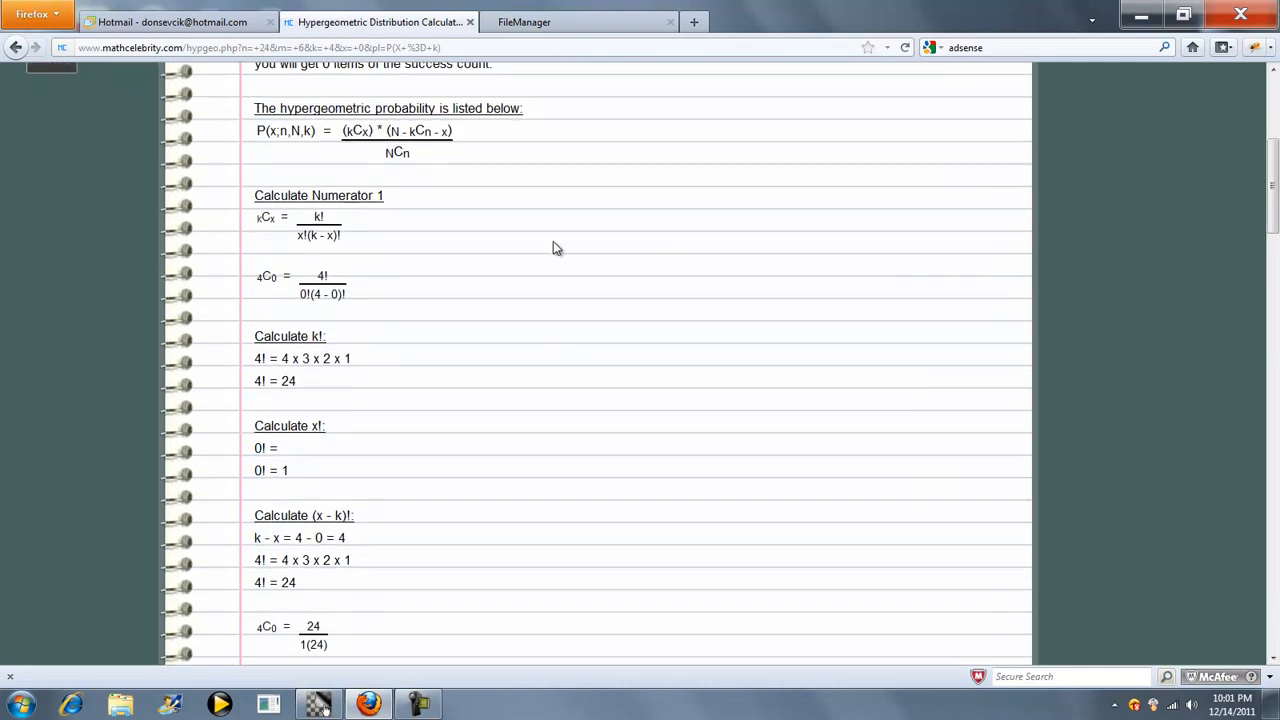
{"action": "mouse_move", "coordinate": [380, 207]}
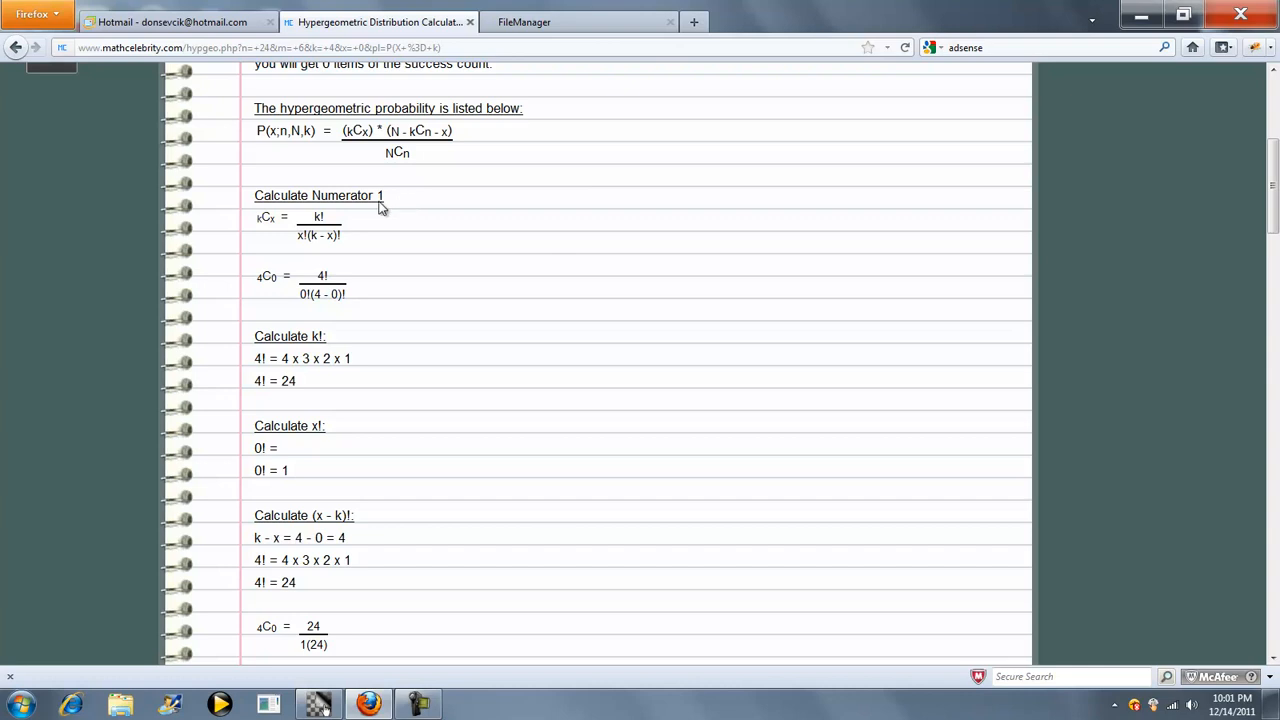
{"action": "mouse_move", "coordinate": [316, 240]}
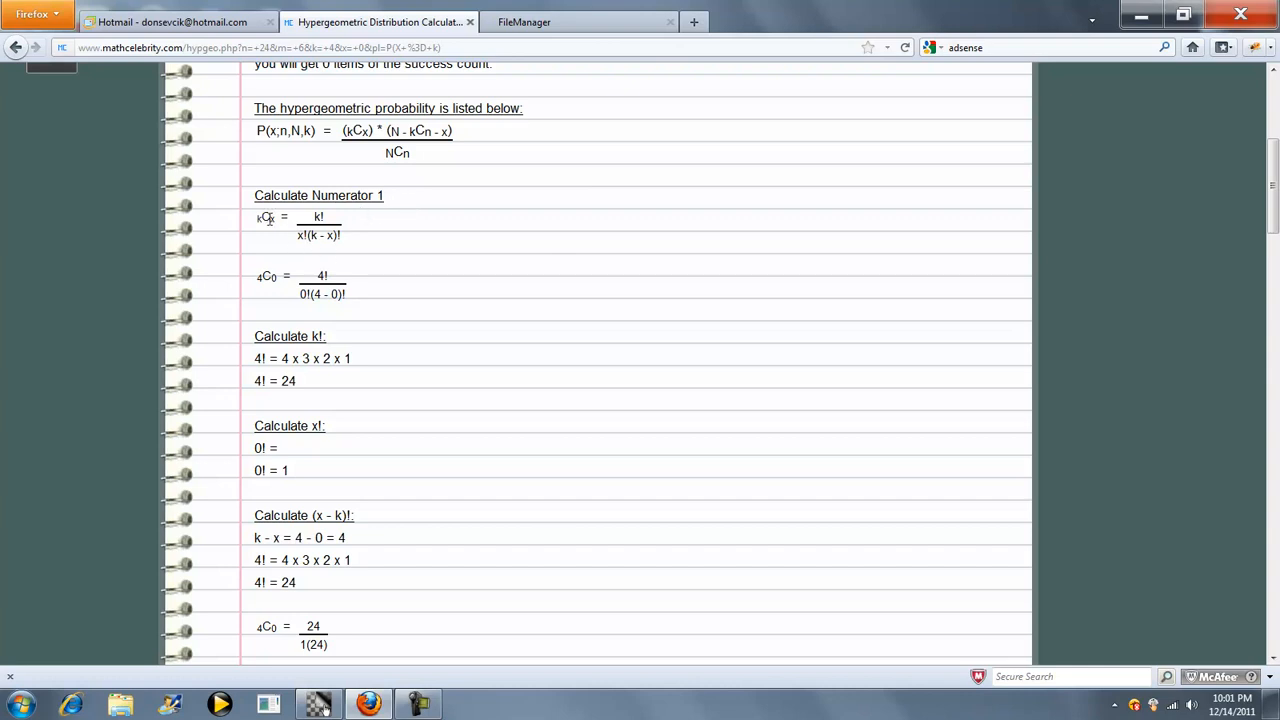
{"action": "mouse_move", "coordinate": [298, 297]}
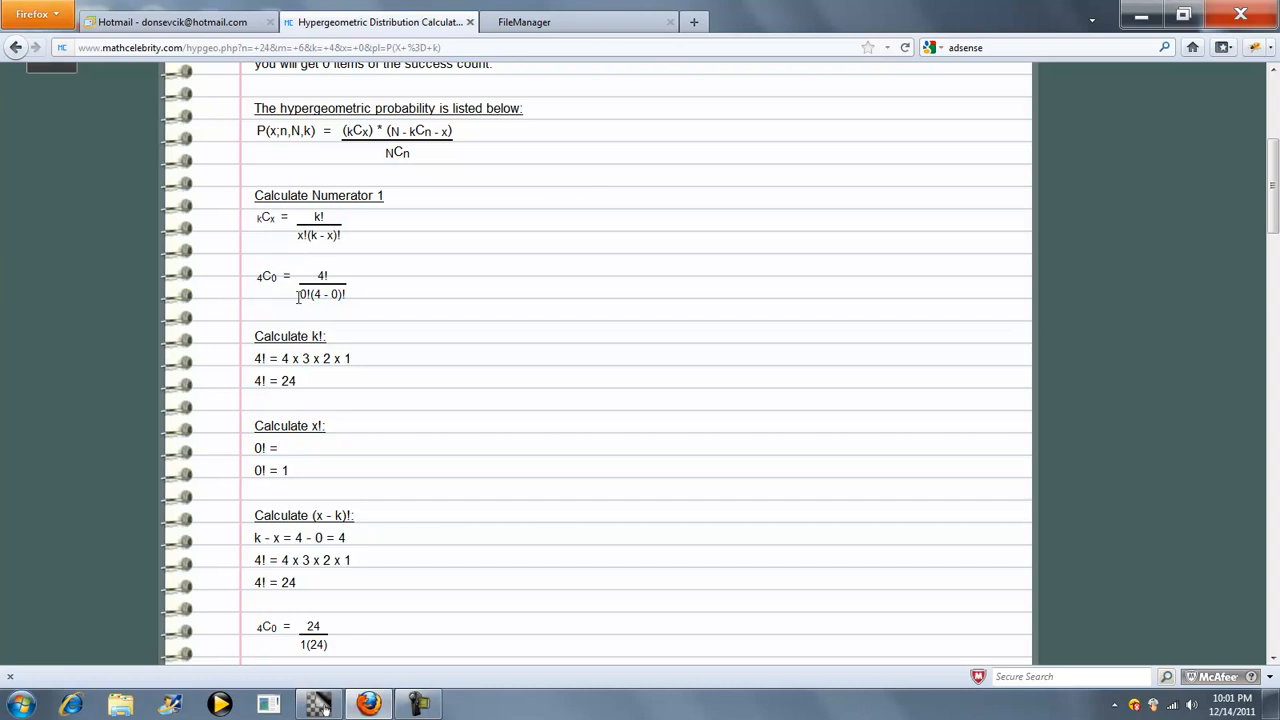
{"action": "scroll", "scroll_direction": "down", "scroll_amount": 3}
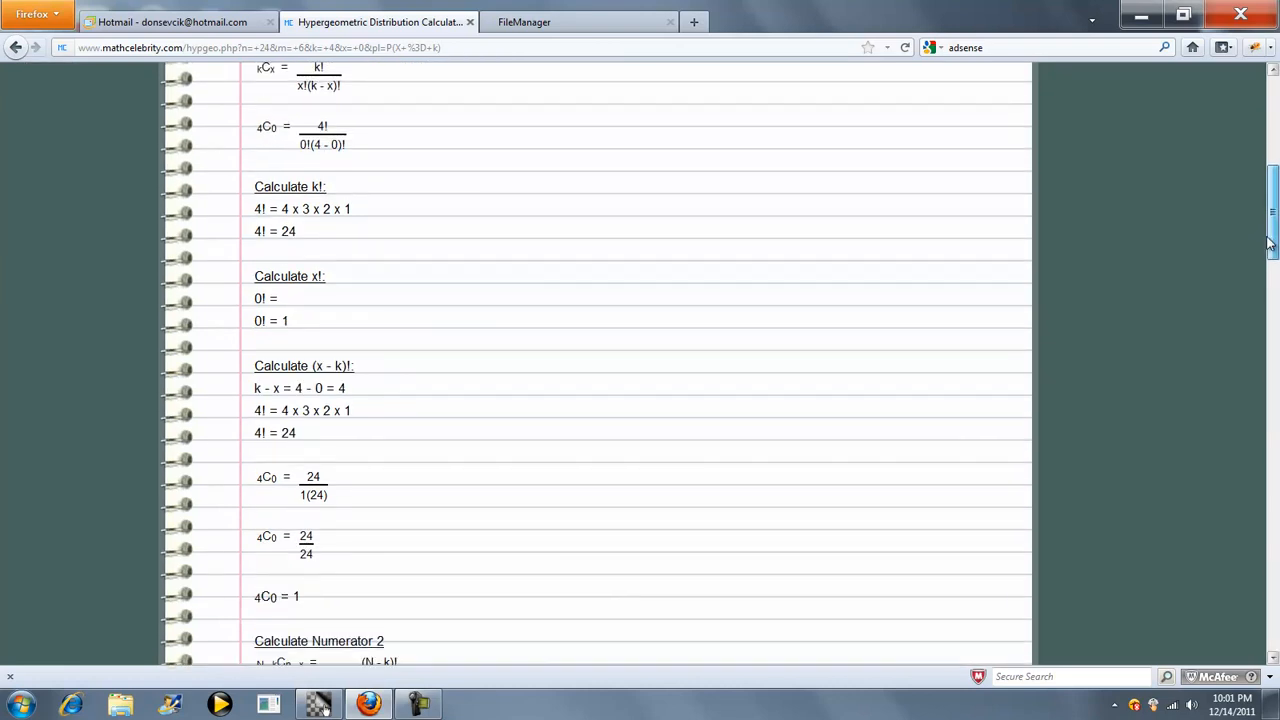
{"action": "scroll", "scroll_direction": "down", "scroll_amount": 3}
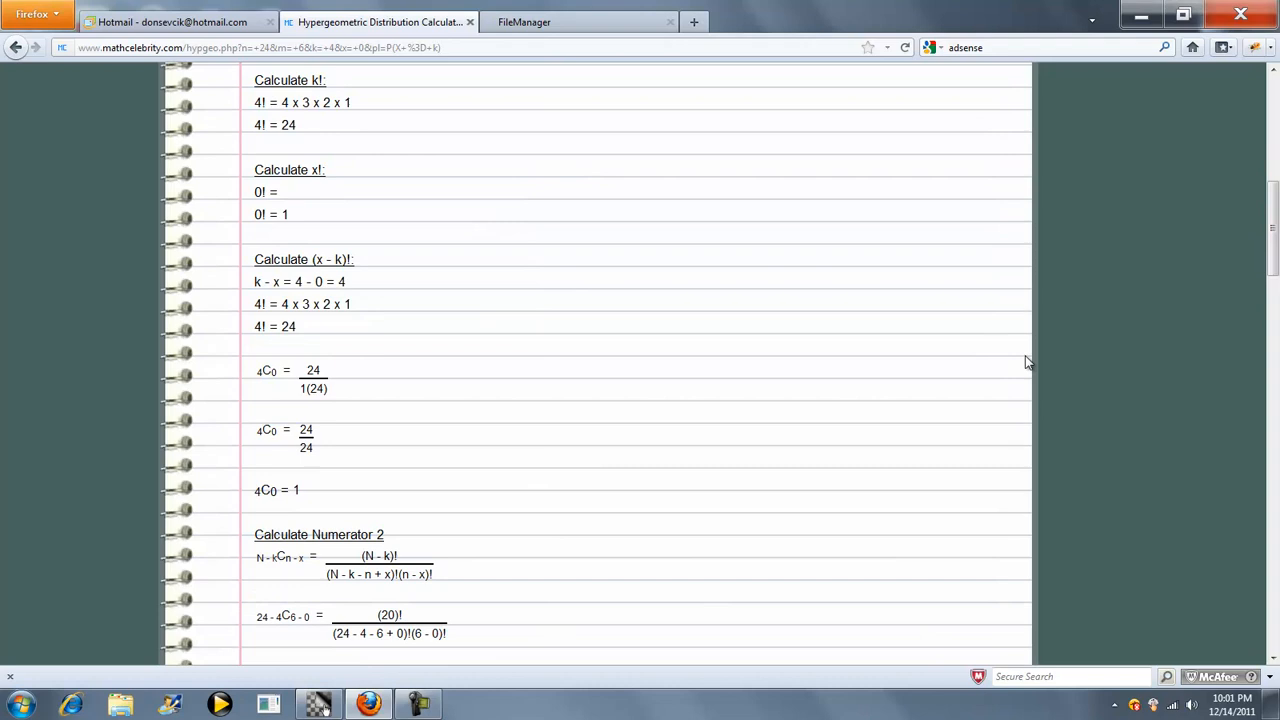
{"action": "scroll", "scroll_direction": "down", "scroll_amount": 3}
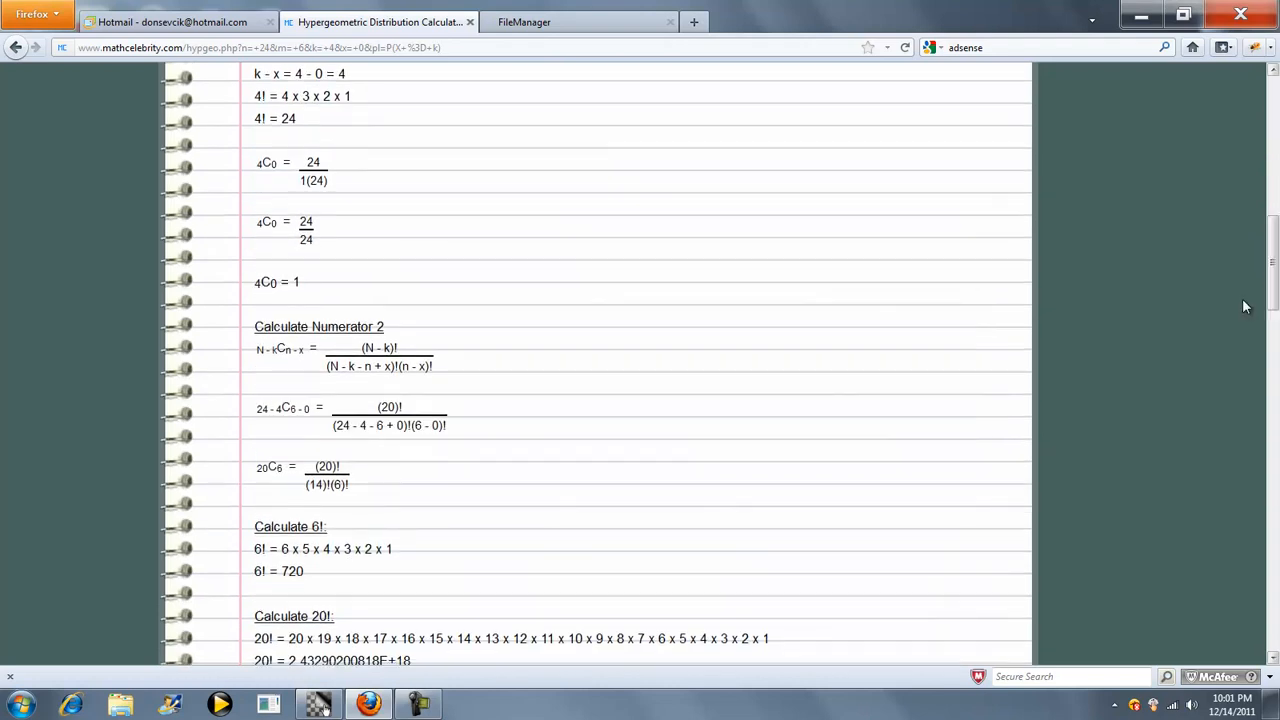
{"action": "mouse_move", "coordinate": [285, 363]}
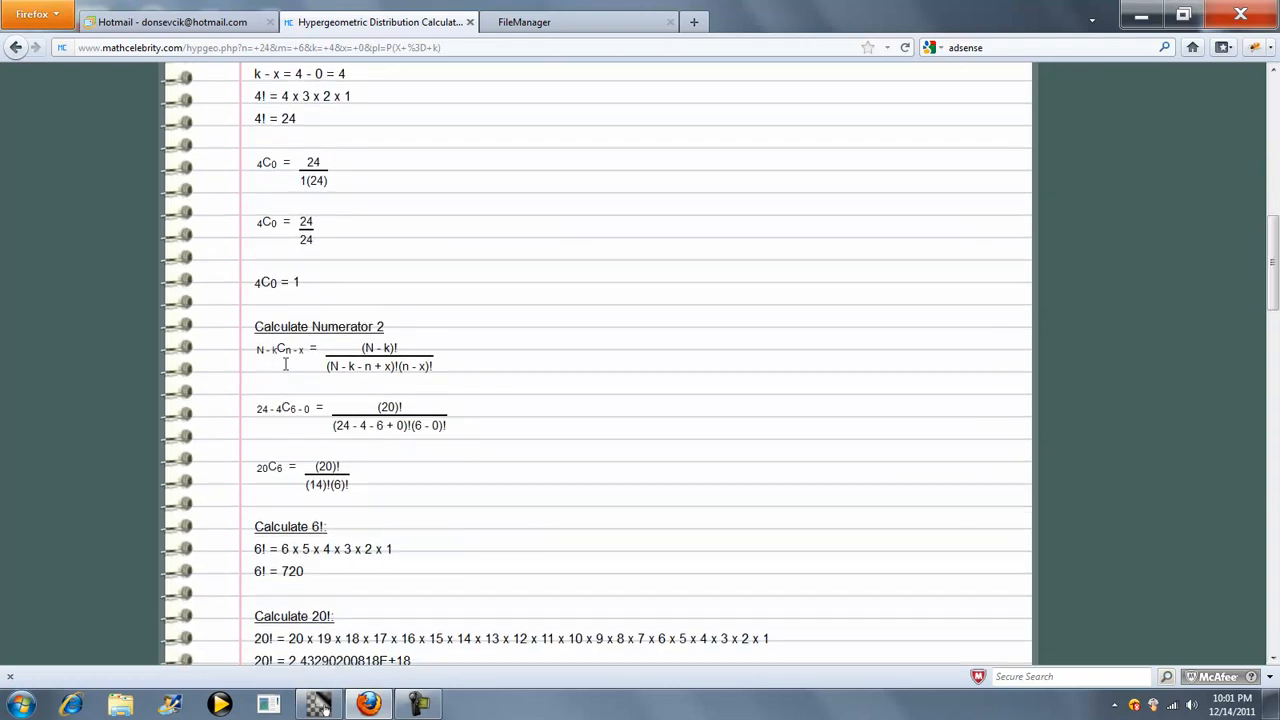
{"action": "scroll", "scroll_direction": "down", "scroll_amount": 3}
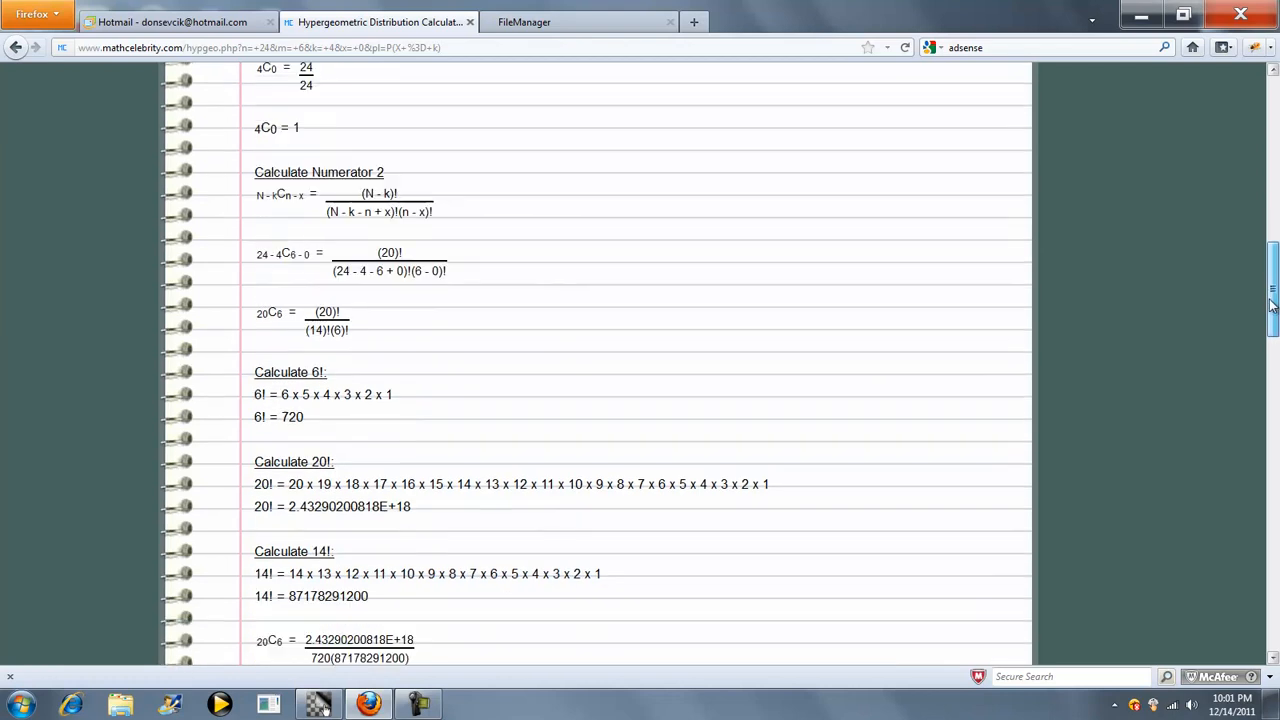
{"action": "scroll", "scroll_direction": "down", "scroll_amount": 3}
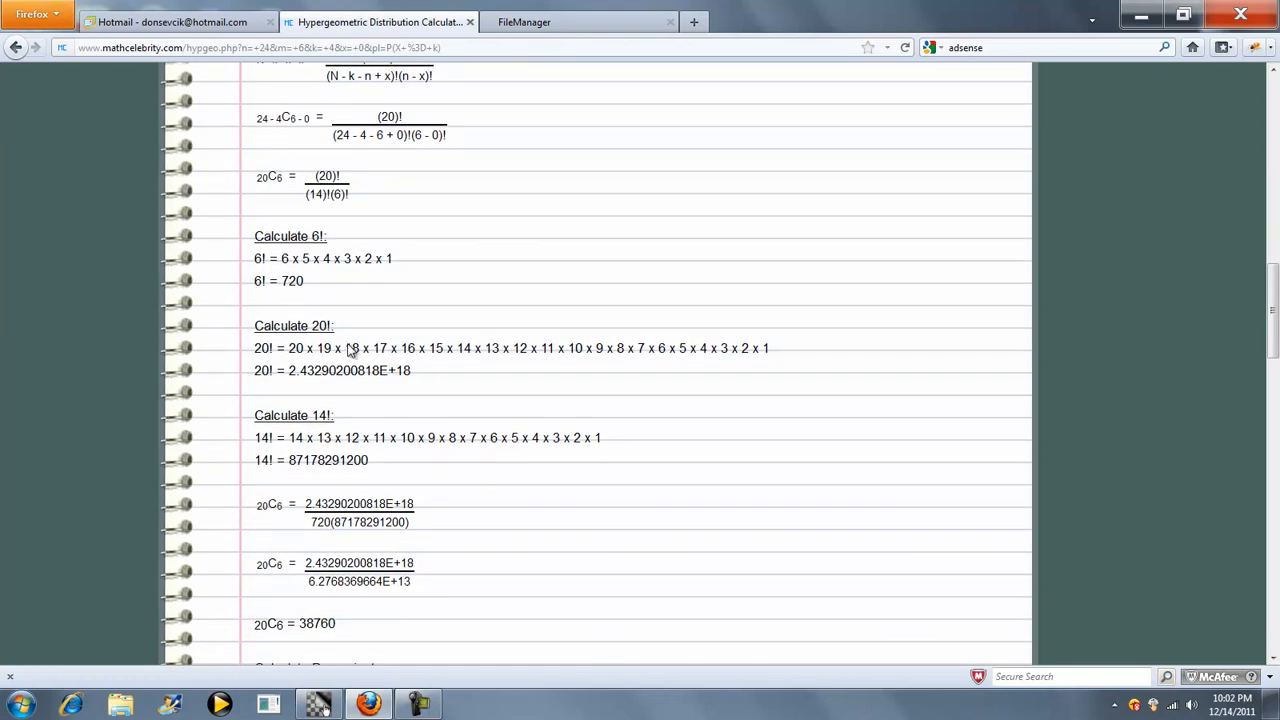
{"action": "scroll", "scroll_direction": "down", "scroll_amount": 3}
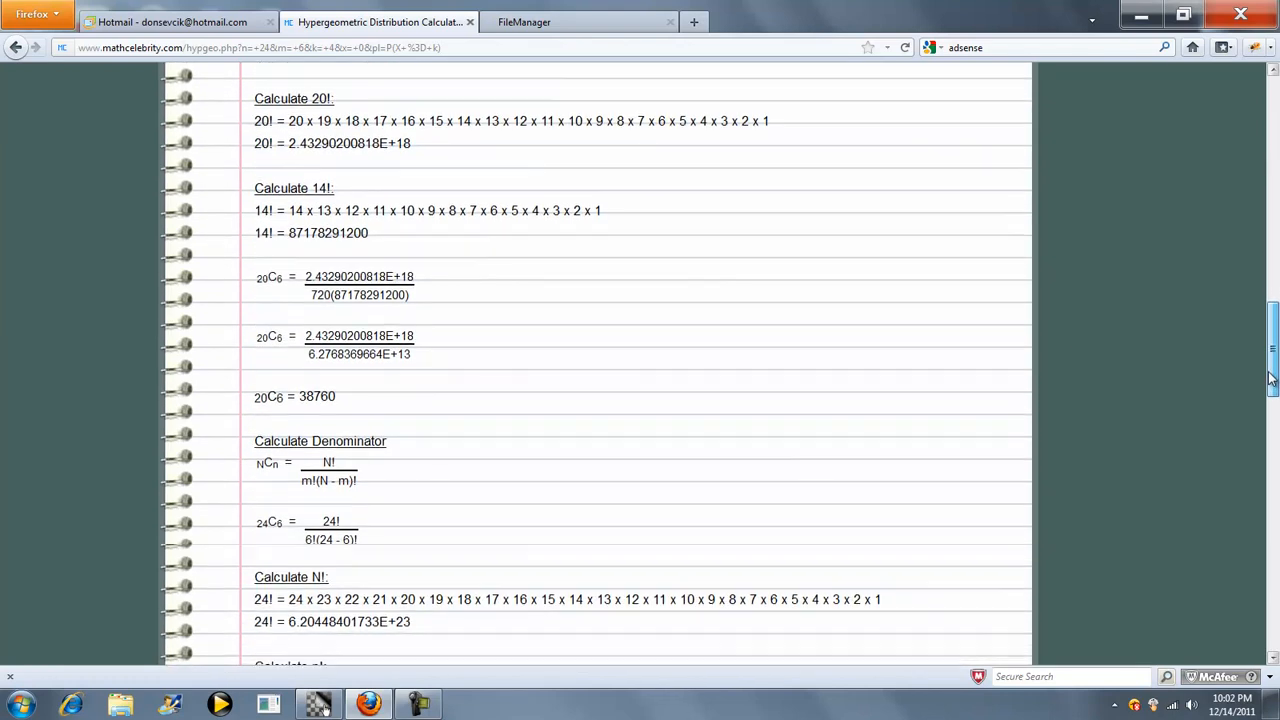
{"action": "scroll", "scroll_direction": "down", "scroll_amount": 3}
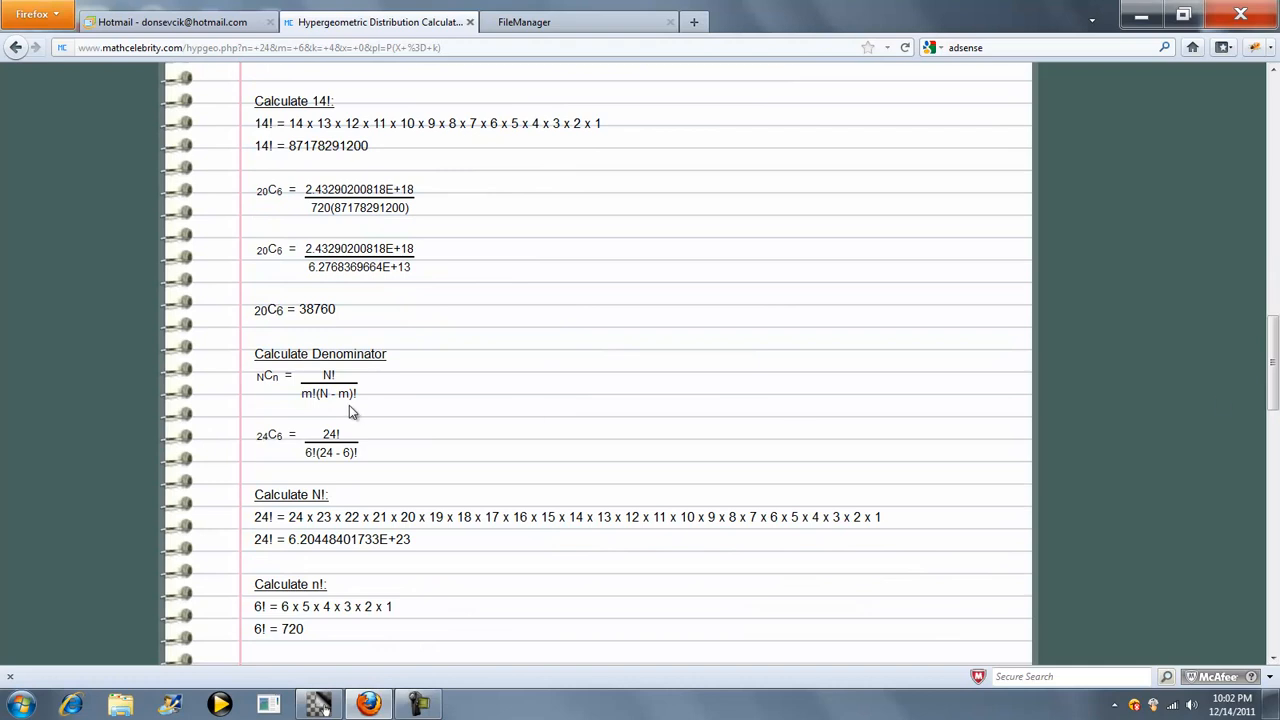
{"action": "scroll", "scroll_direction": "down", "scroll_amount": 3}
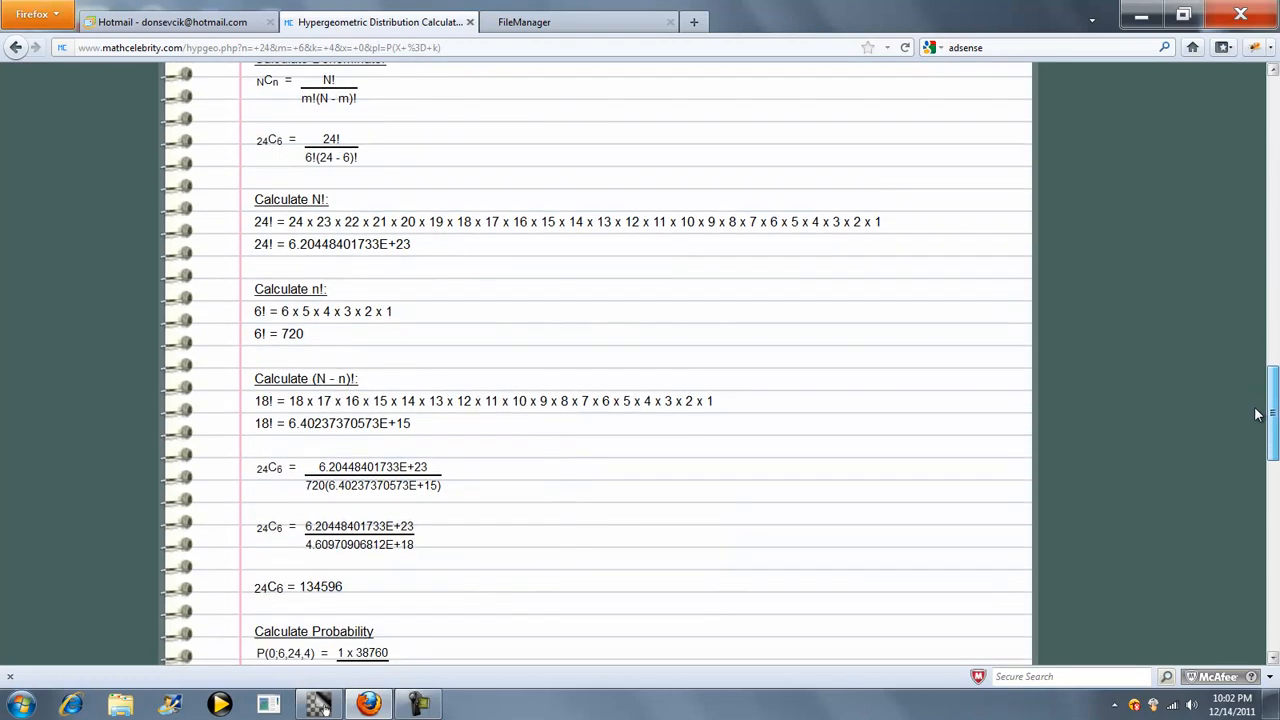
{"action": "scroll", "scroll_direction": "down", "scroll_amount": 3}
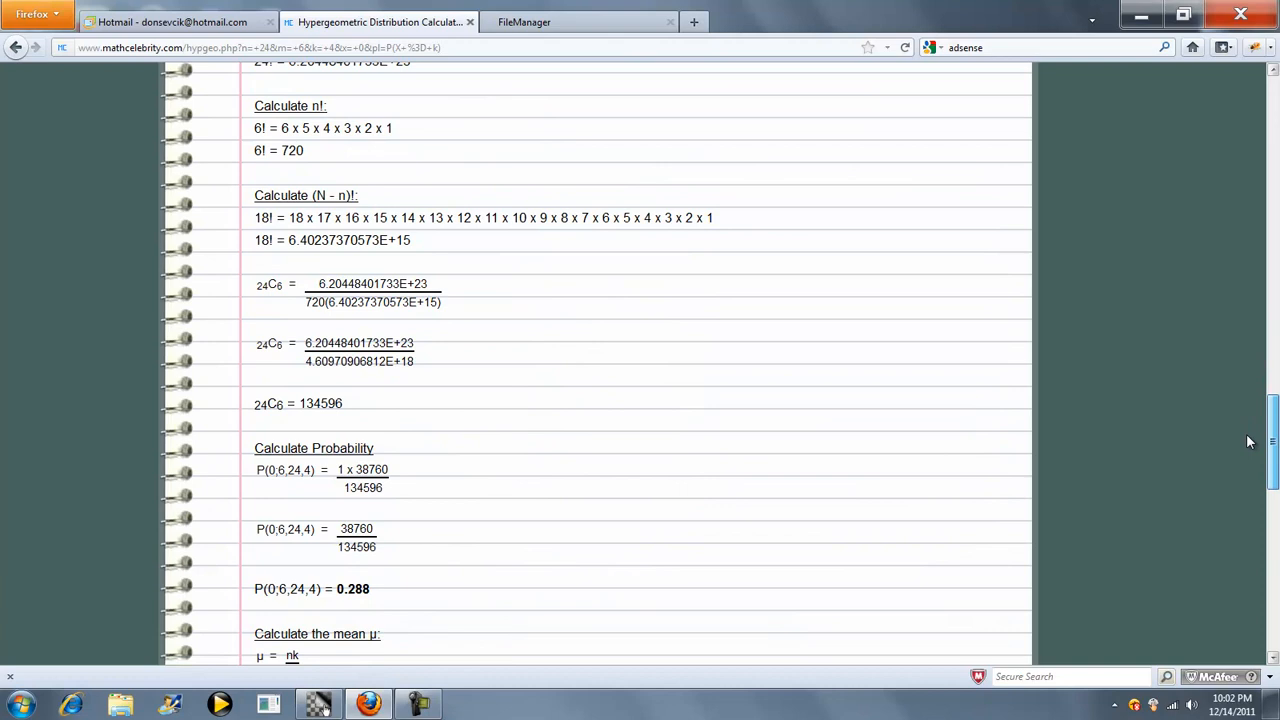
{"action": "scroll", "scroll_direction": "down", "scroll_amount": 3}
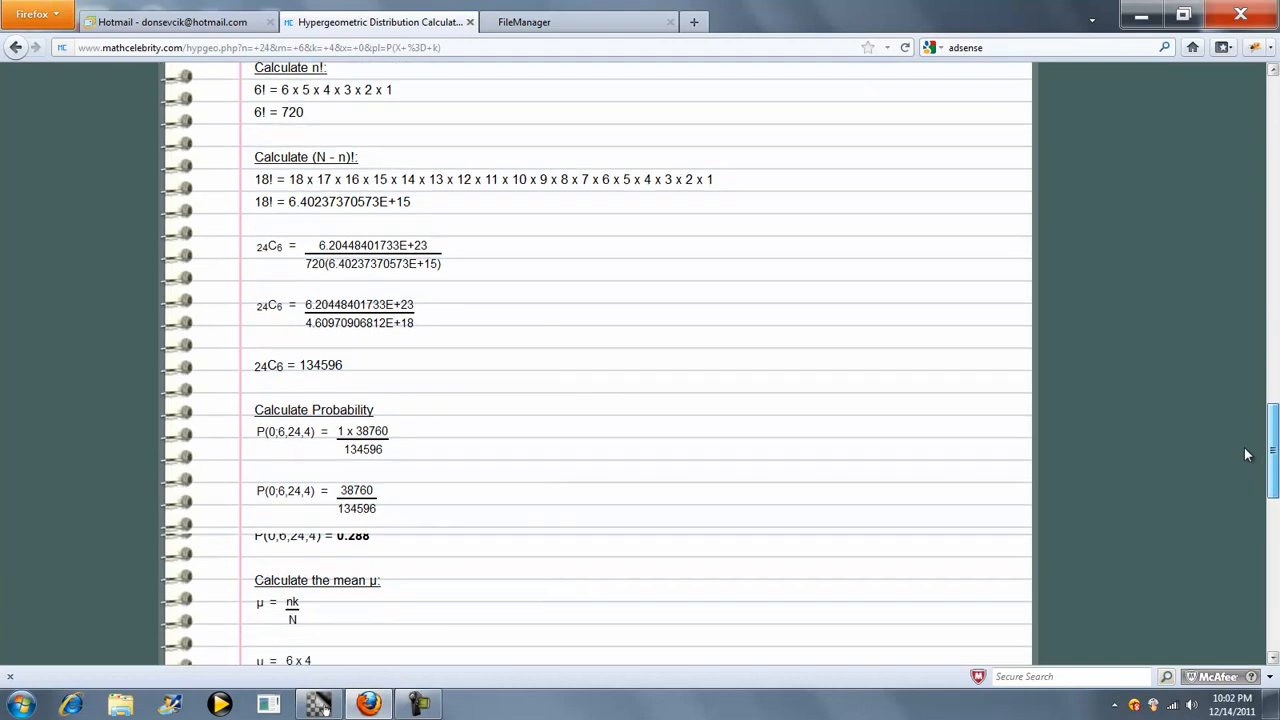
{"action": "scroll", "scroll_direction": "down", "scroll_amount": 3}
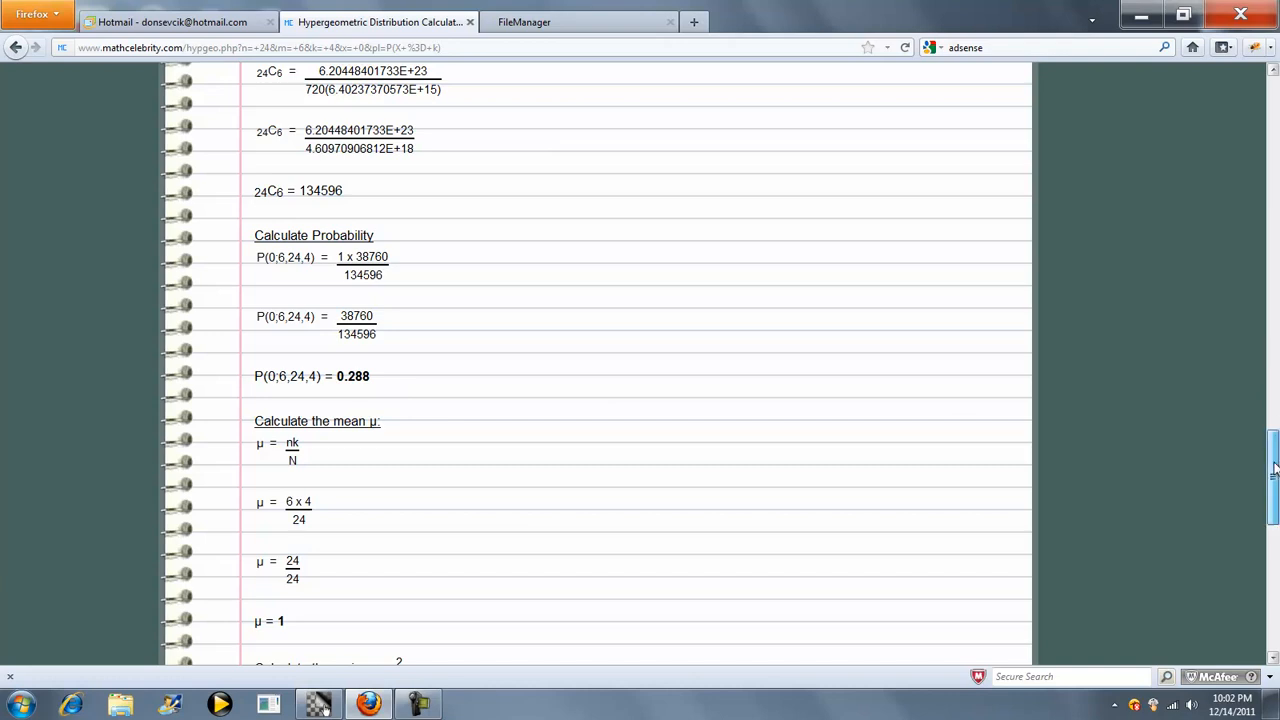
{"action": "scroll", "scroll_direction": "down", "scroll_amount": 3}
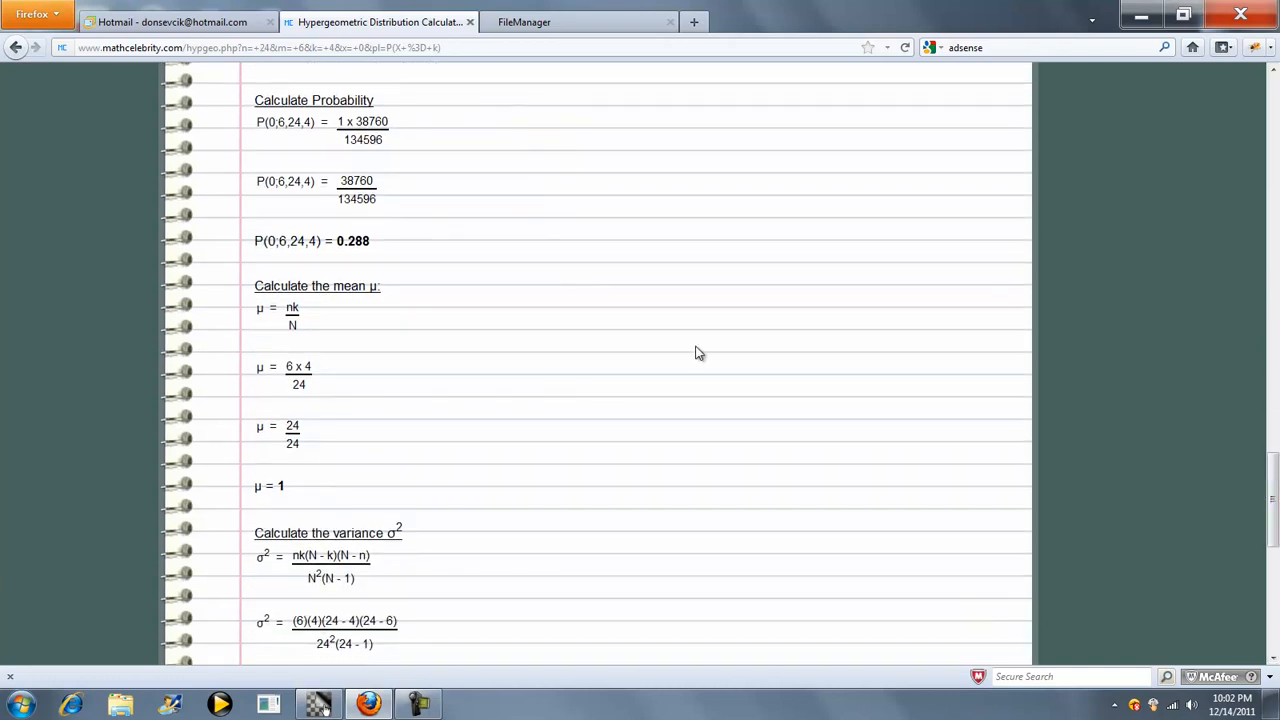
{"action": "mouse_move", "coordinate": [357, 300]}
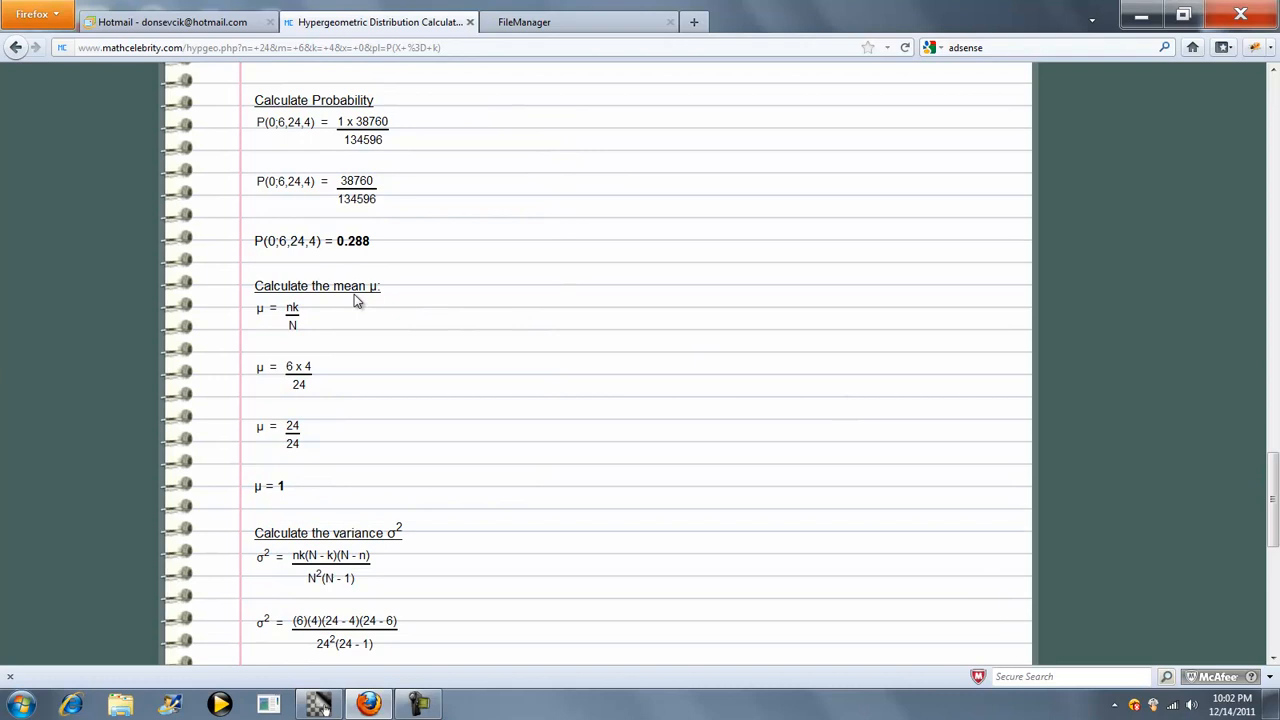
{"action": "mouse_move", "coordinate": [338, 366]}
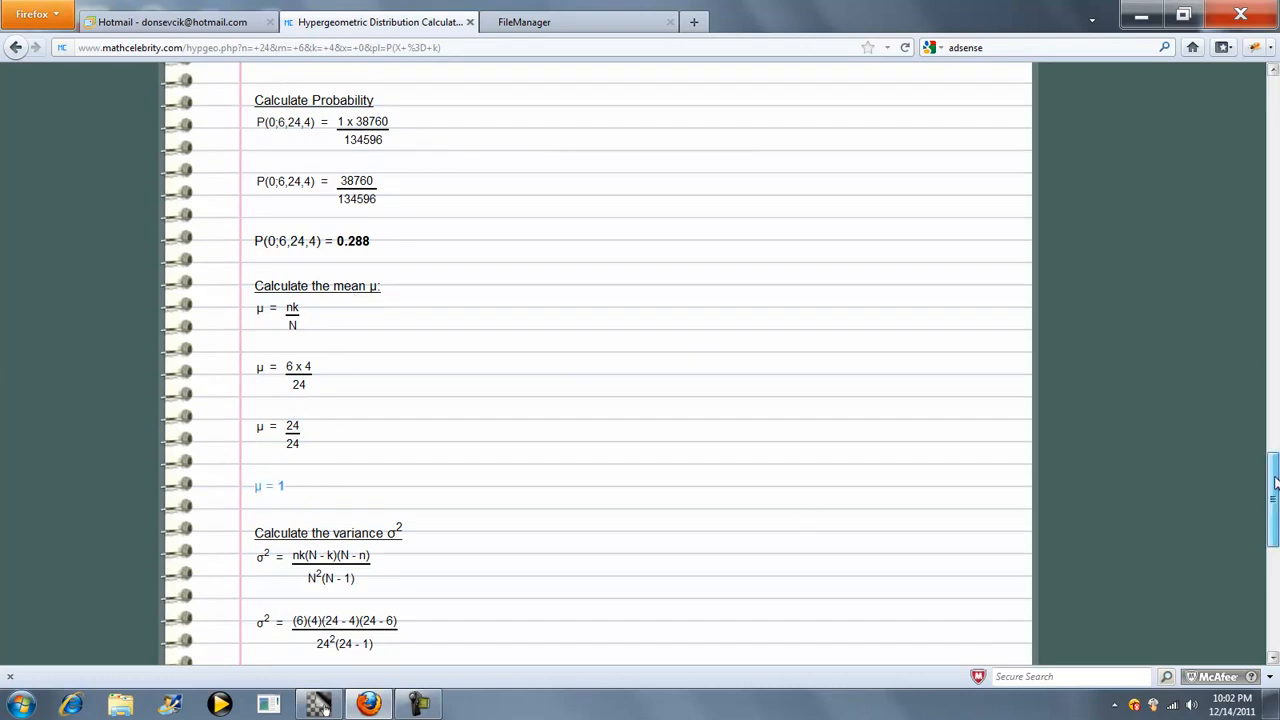
{"action": "scroll", "scroll_direction": "down", "scroll_amount": 3}
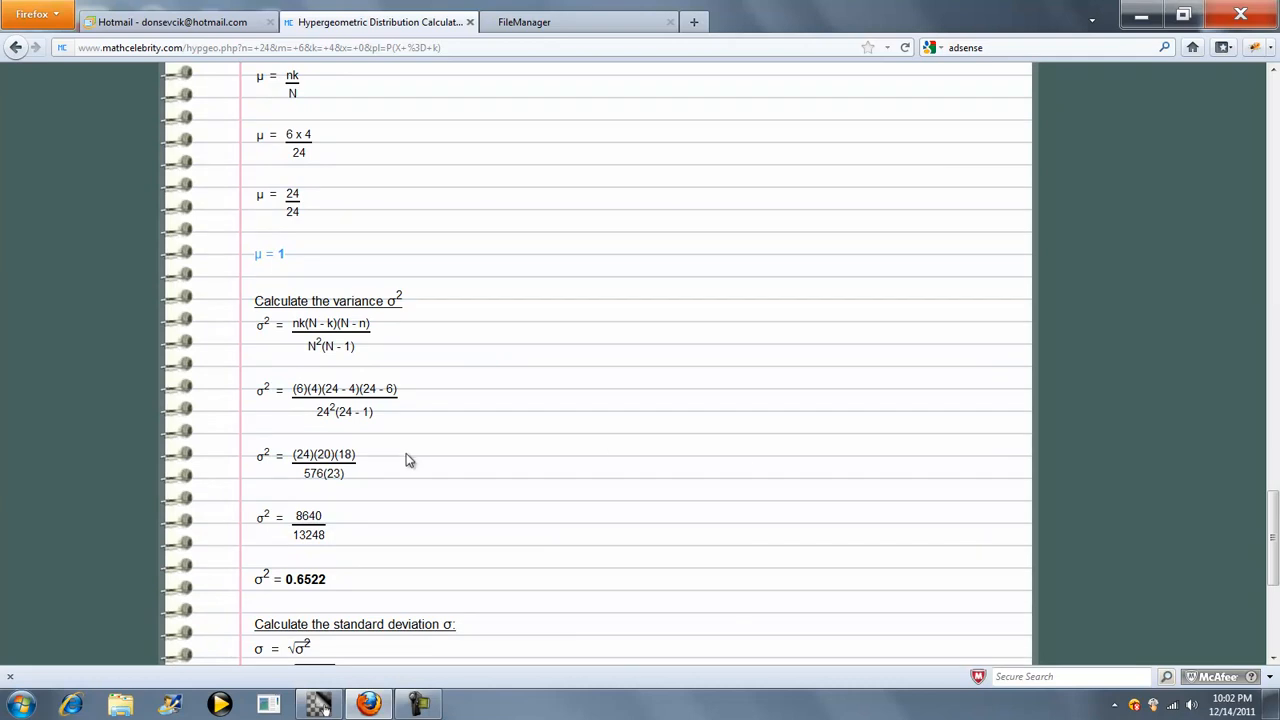
{"action": "scroll", "scroll_direction": "down", "scroll_amount": 3}
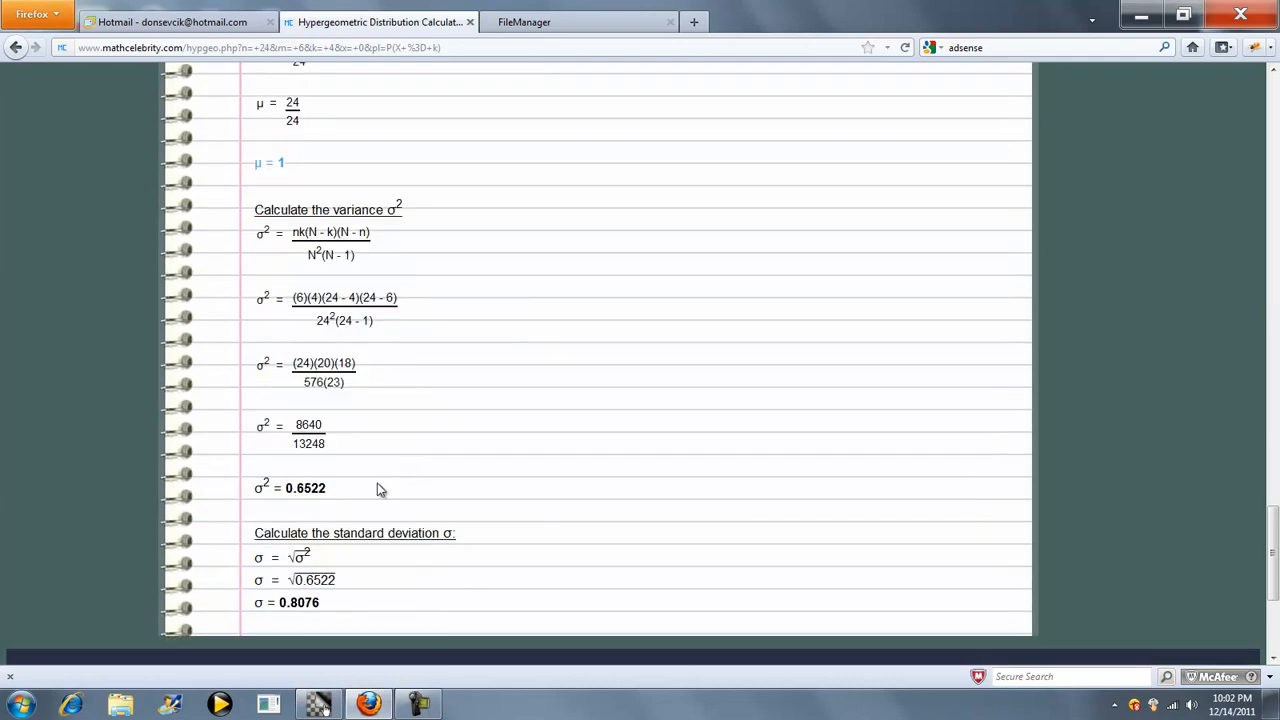
{"action": "mouse_move", "coordinate": [730, 533]}
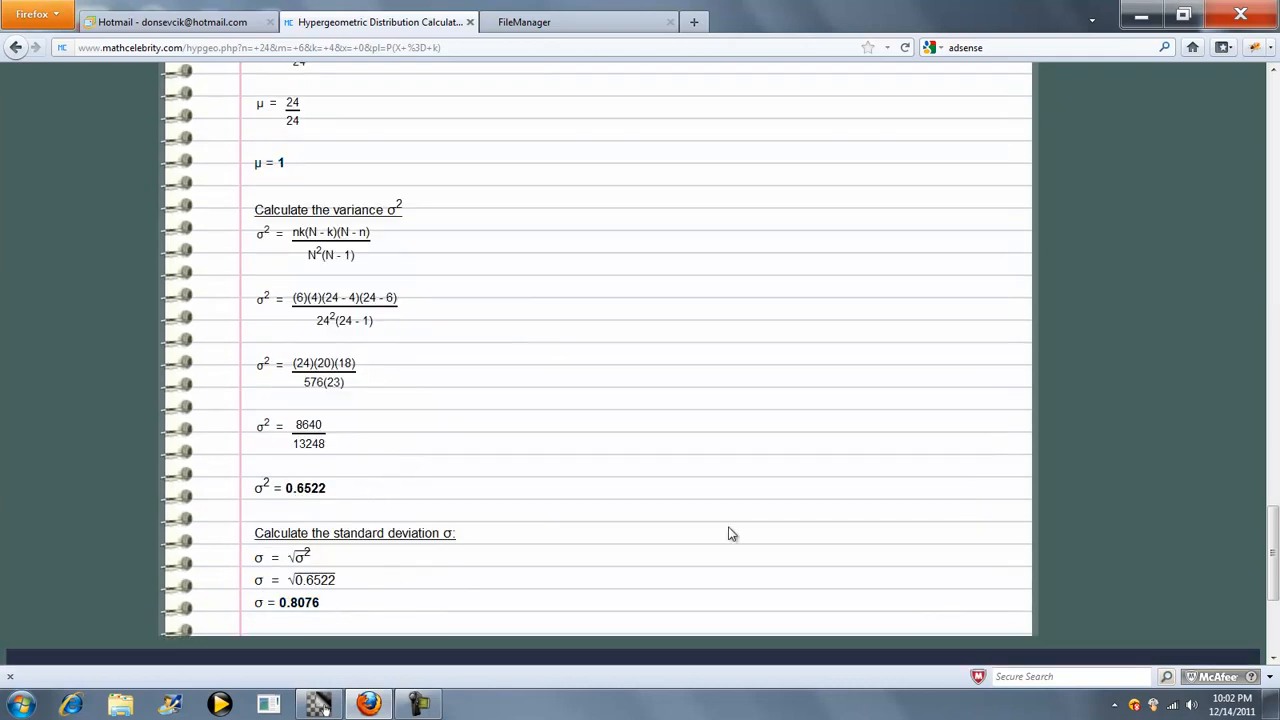
{"action": "scroll", "scroll_direction": "up", "scroll_amount": 3}
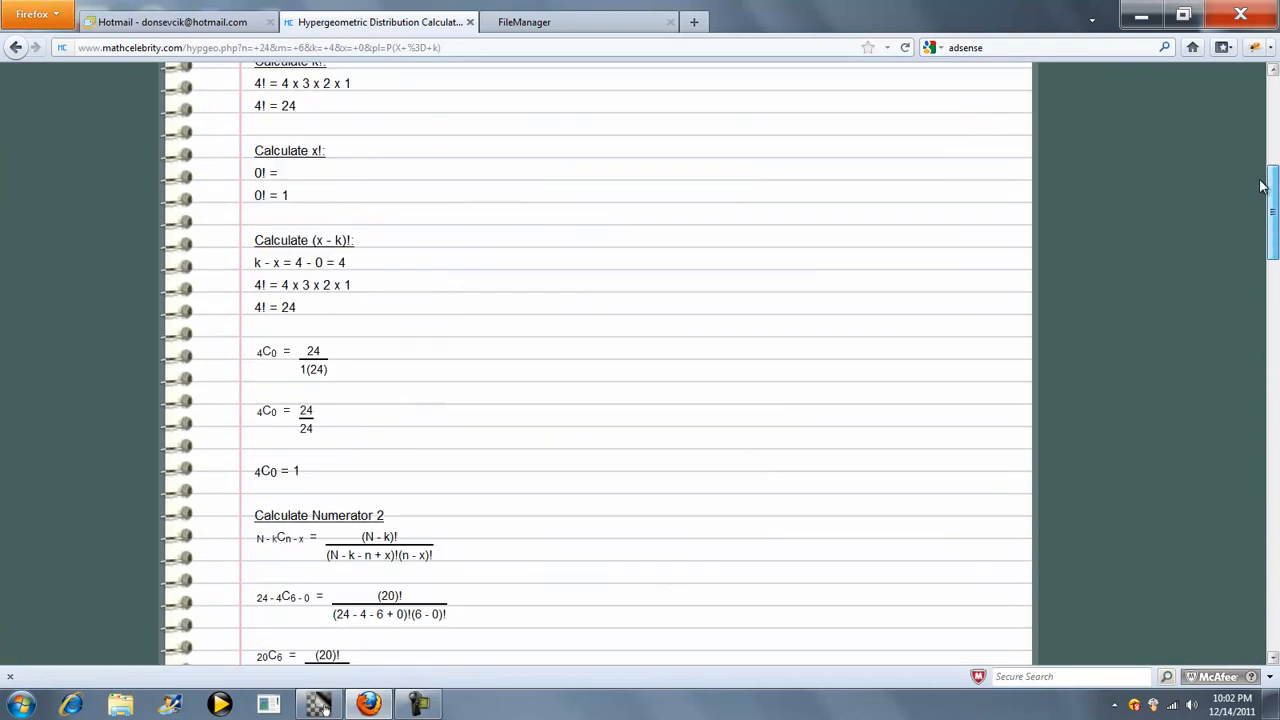
Replace the inputs with N=10, n=5, k=3, x=1 and view the step-by-step solution.
{"action": "scroll", "scroll_direction": "up", "scroll_amount": 3}
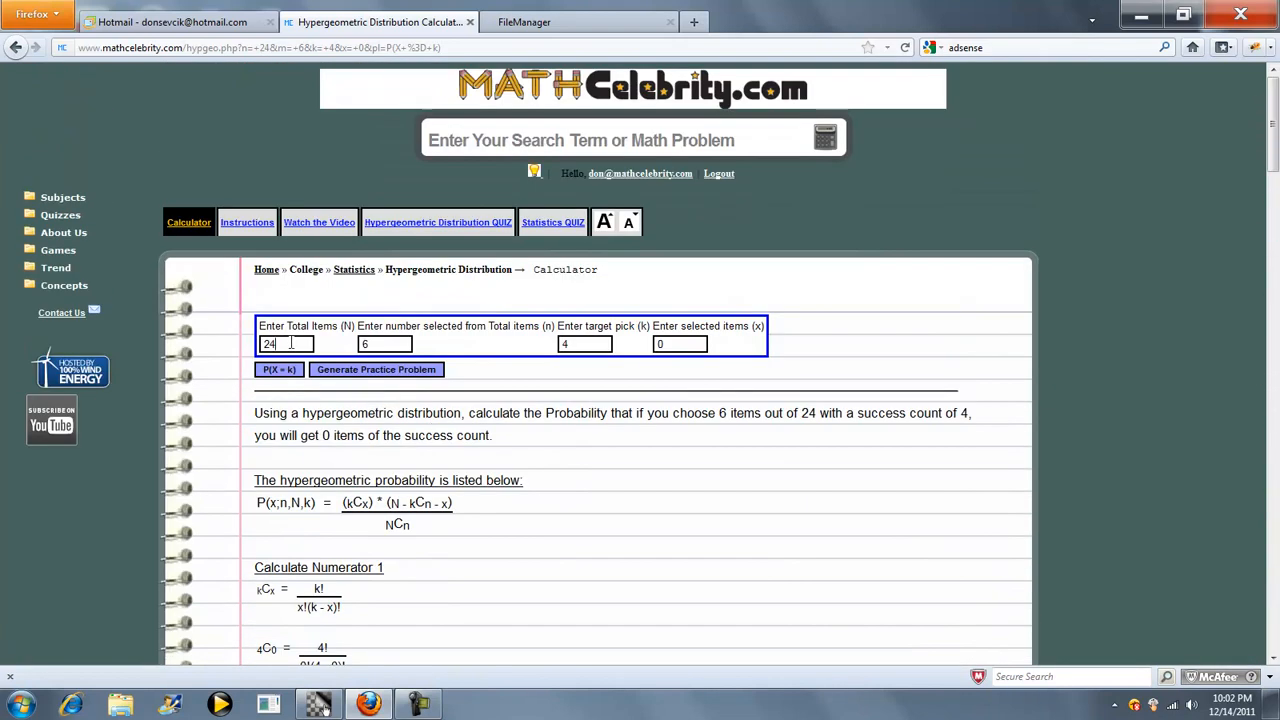
{"action": "triple_click", "coordinate": [269, 343]}
{"action": "type", "text": "10"}
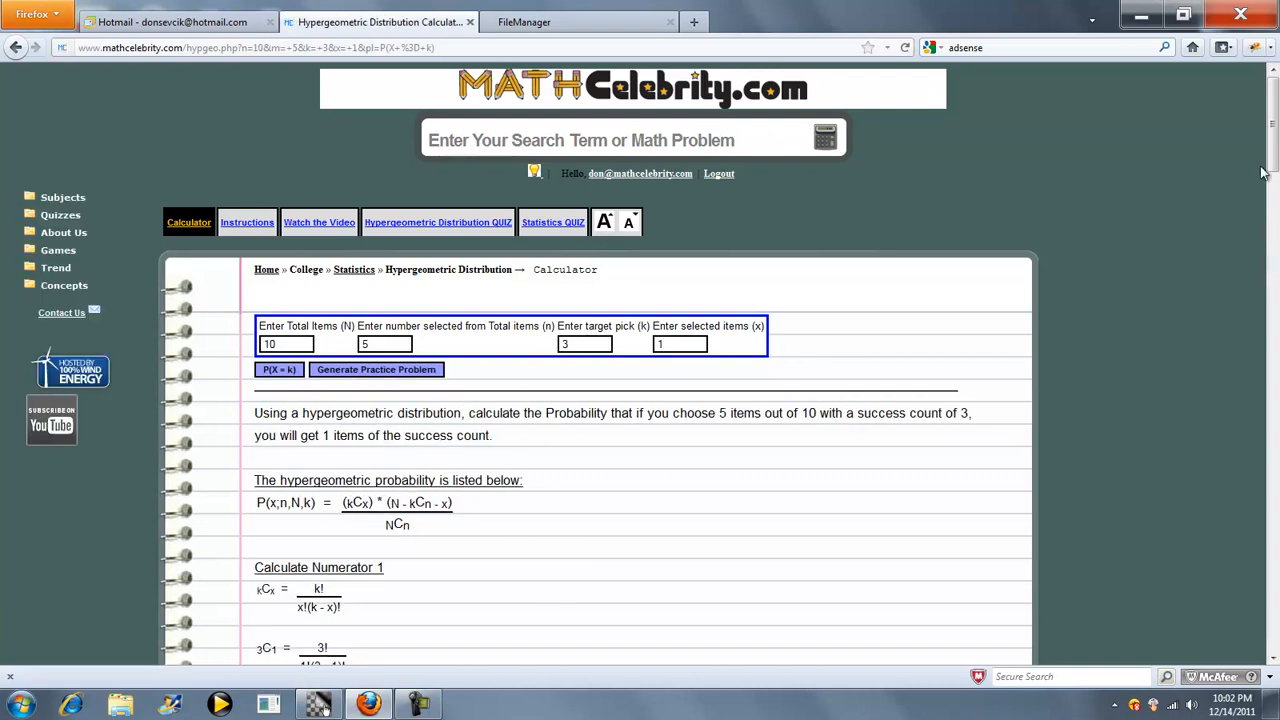
{"action": "scroll", "scroll_direction": "down", "scroll_amount": 3}
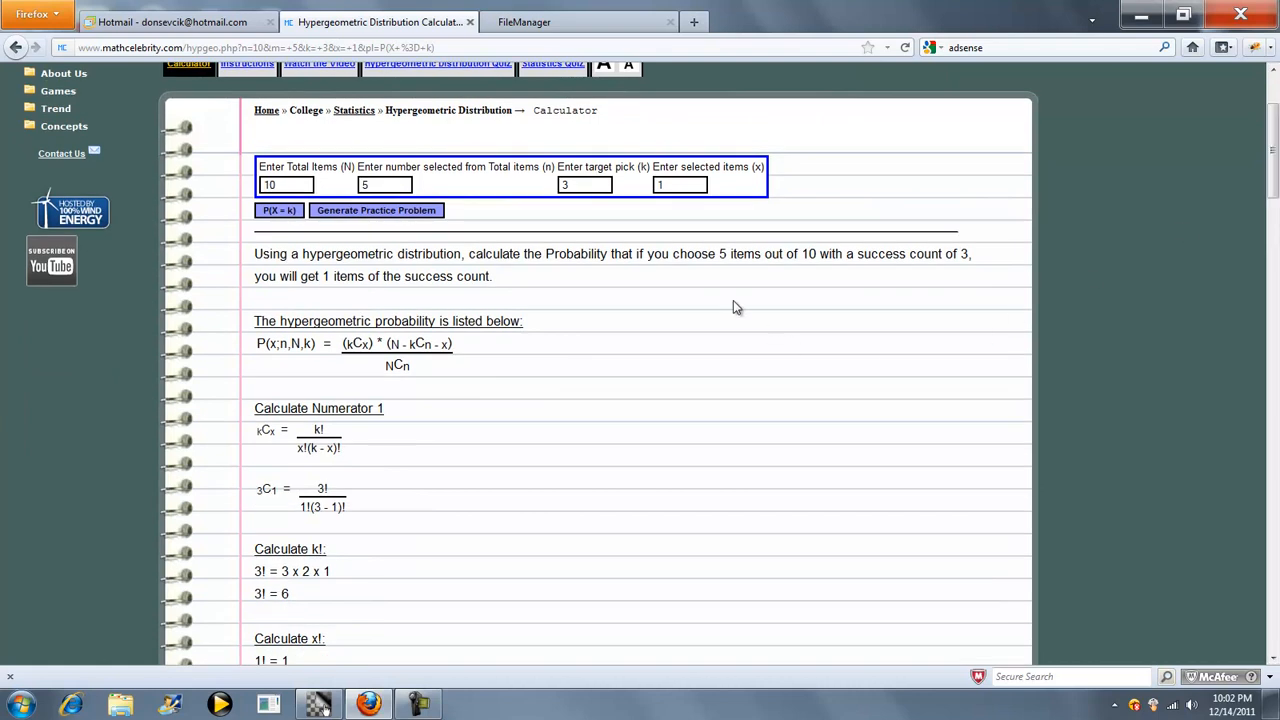
{"action": "mouse_move", "coordinate": [792, 288]}
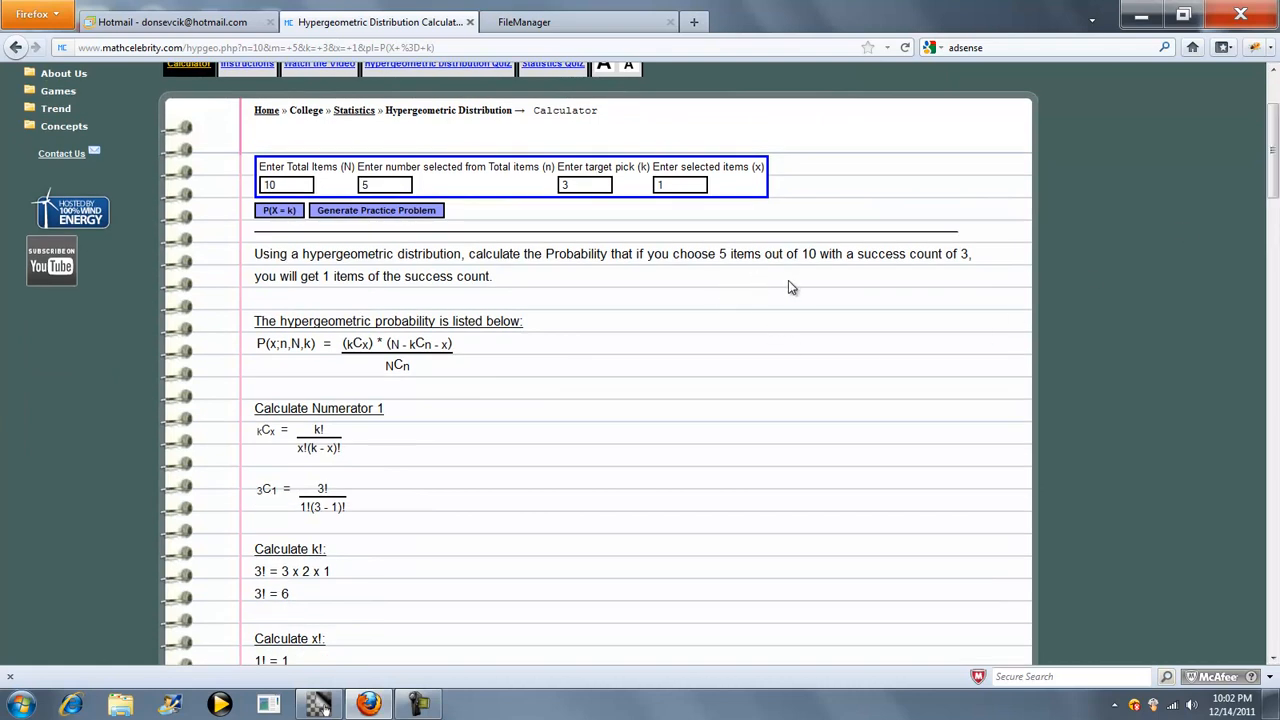
{"action": "mouse_move", "coordinate": [892, 288]}
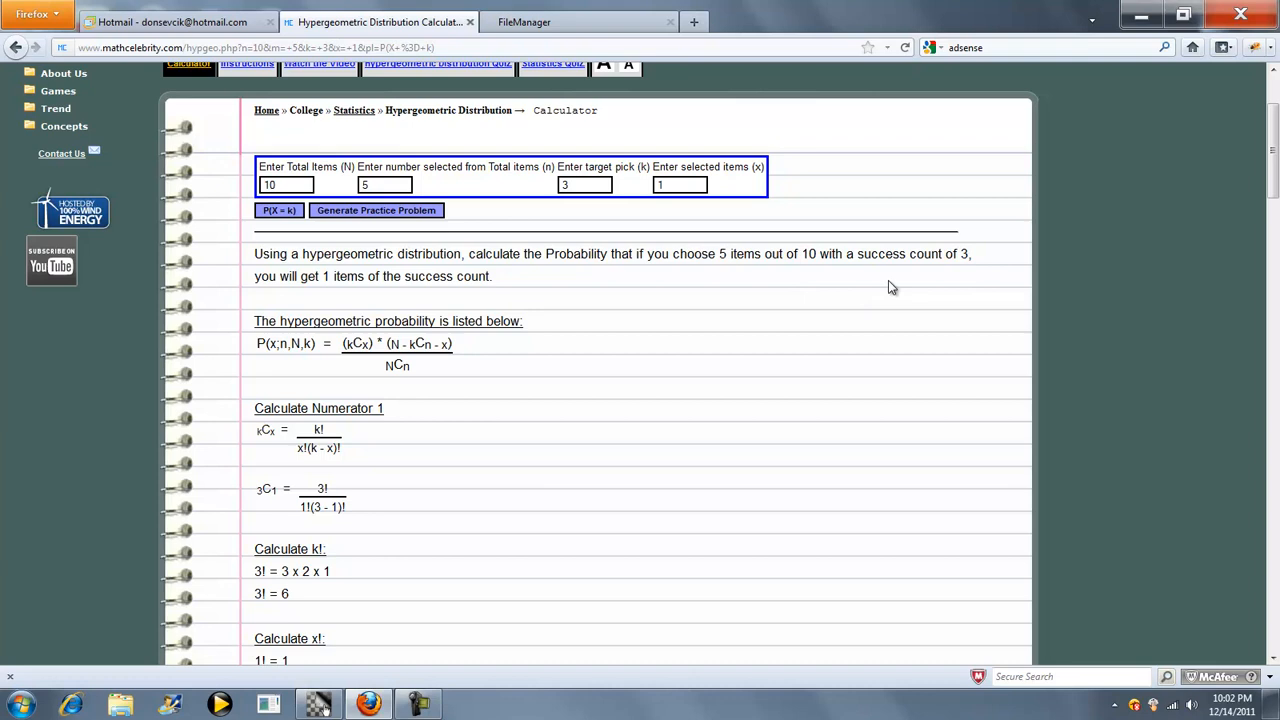
{"action": "mouse_move", "coordinate": [955, 282]}
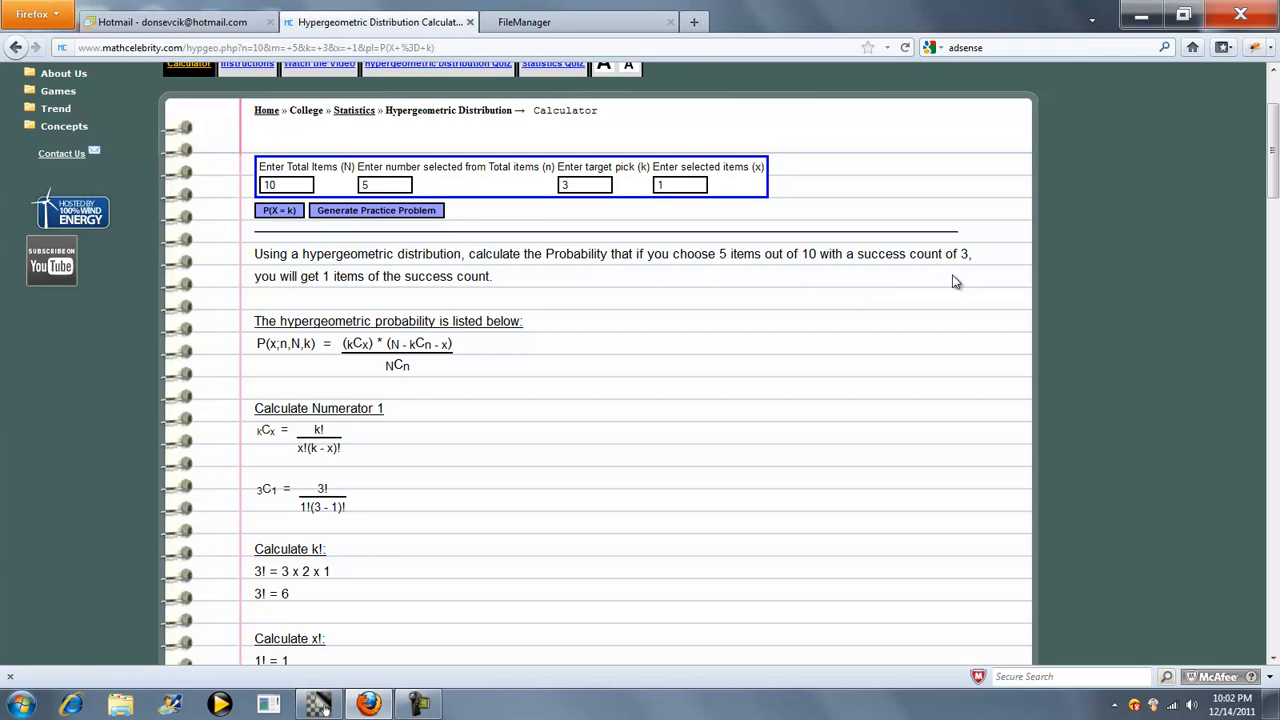
{"action": "mouse_move", "coordinate": [684, 330]}
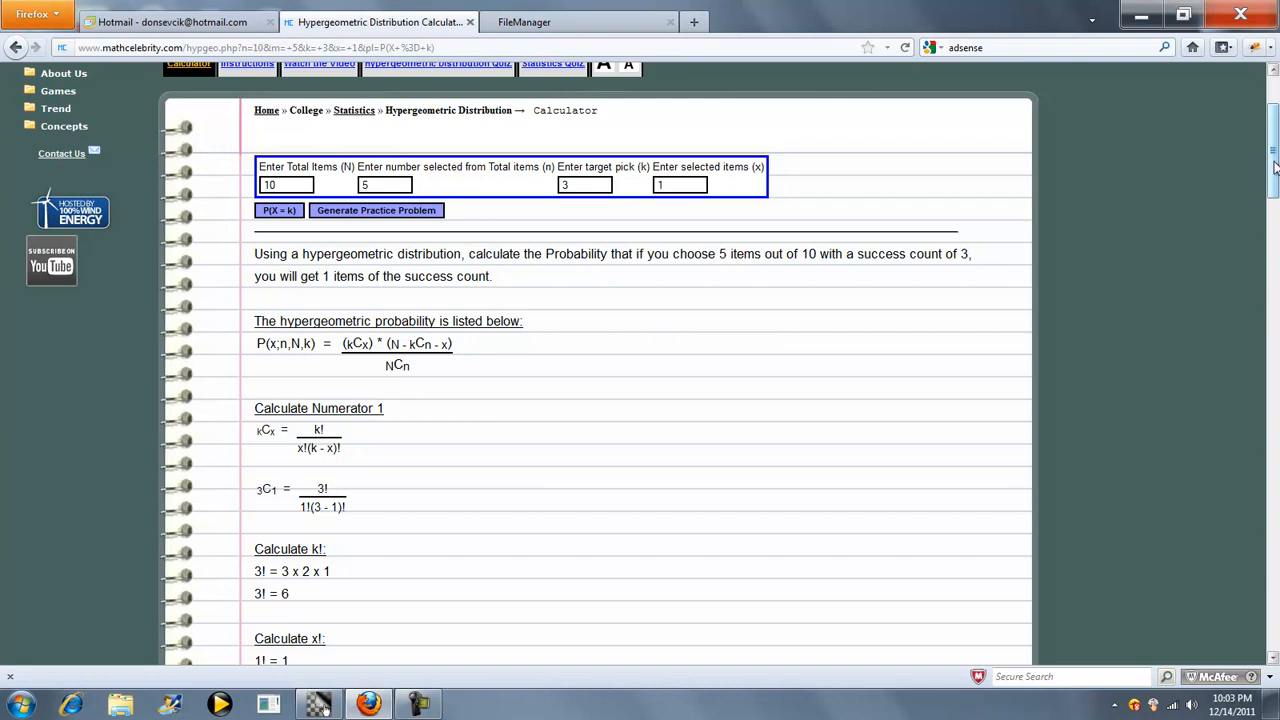
{"action": "scroll", "scroll_direction": "down", "scroll_amount": 3}
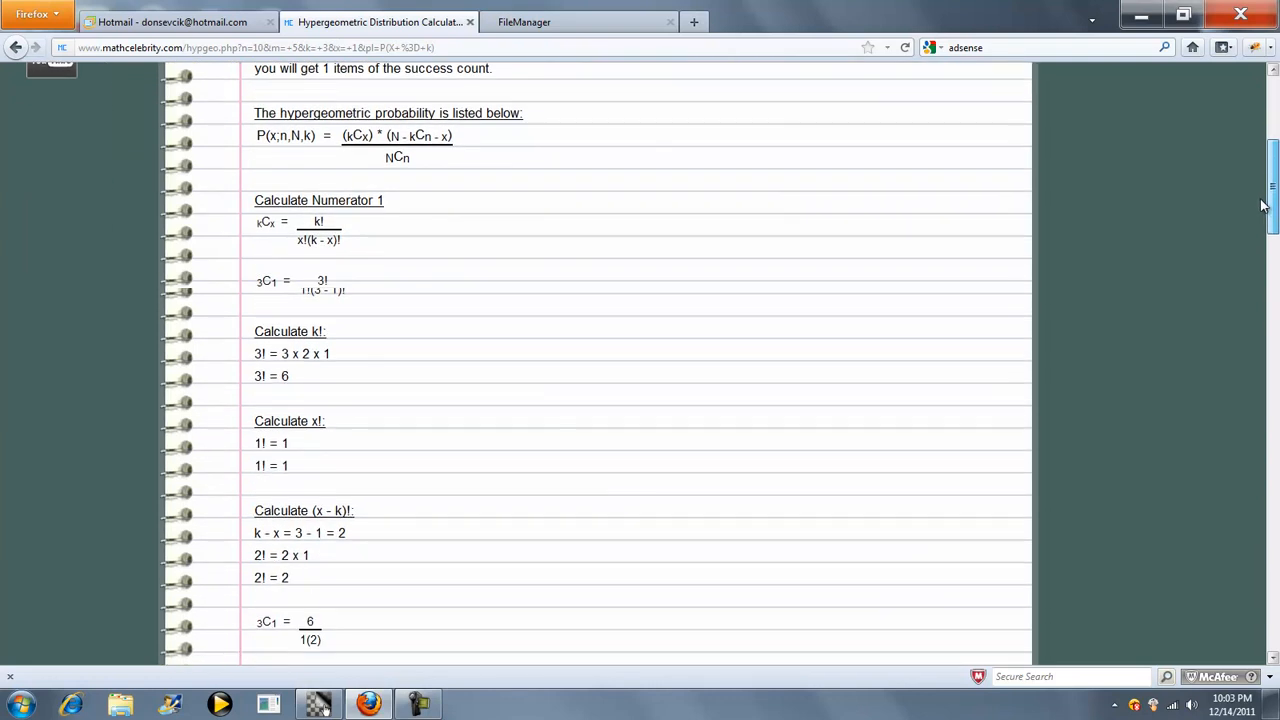
{"action": "scroll", "scroll_direction": "down", "scroll_amount": 3}
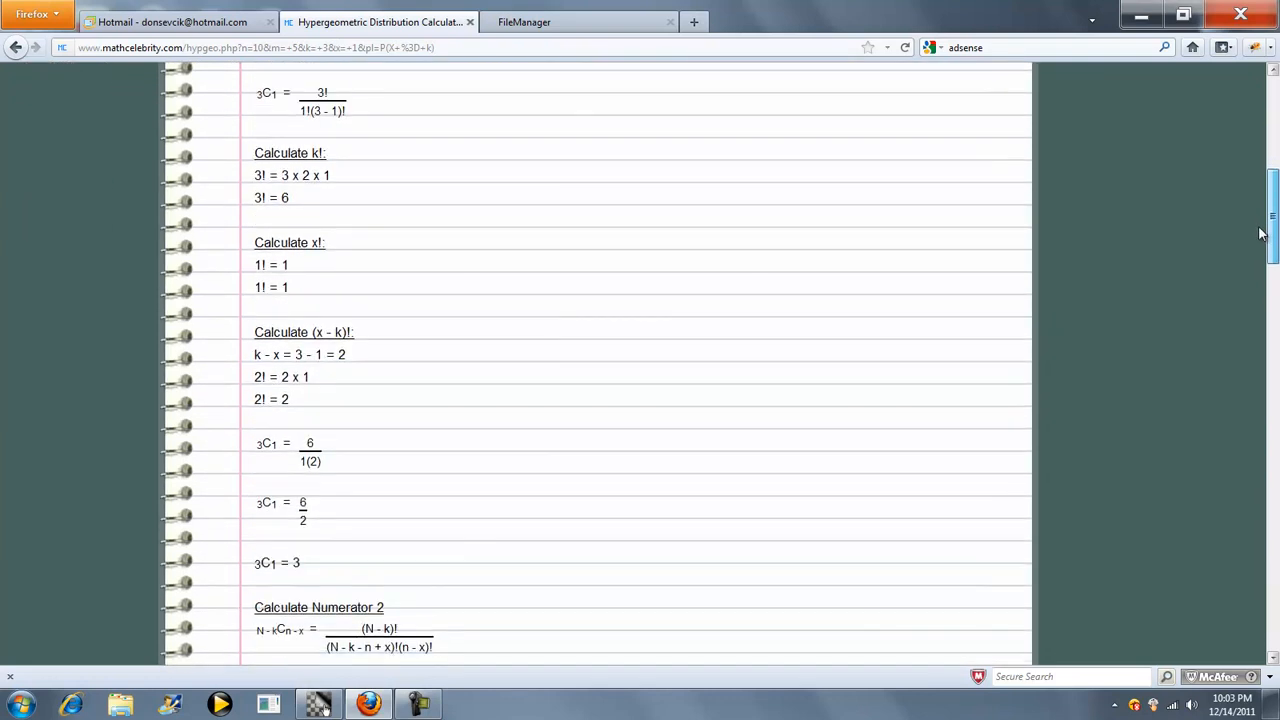
{"action": "scroll", "scroll_direction": "down", "scroll_amount": 3}
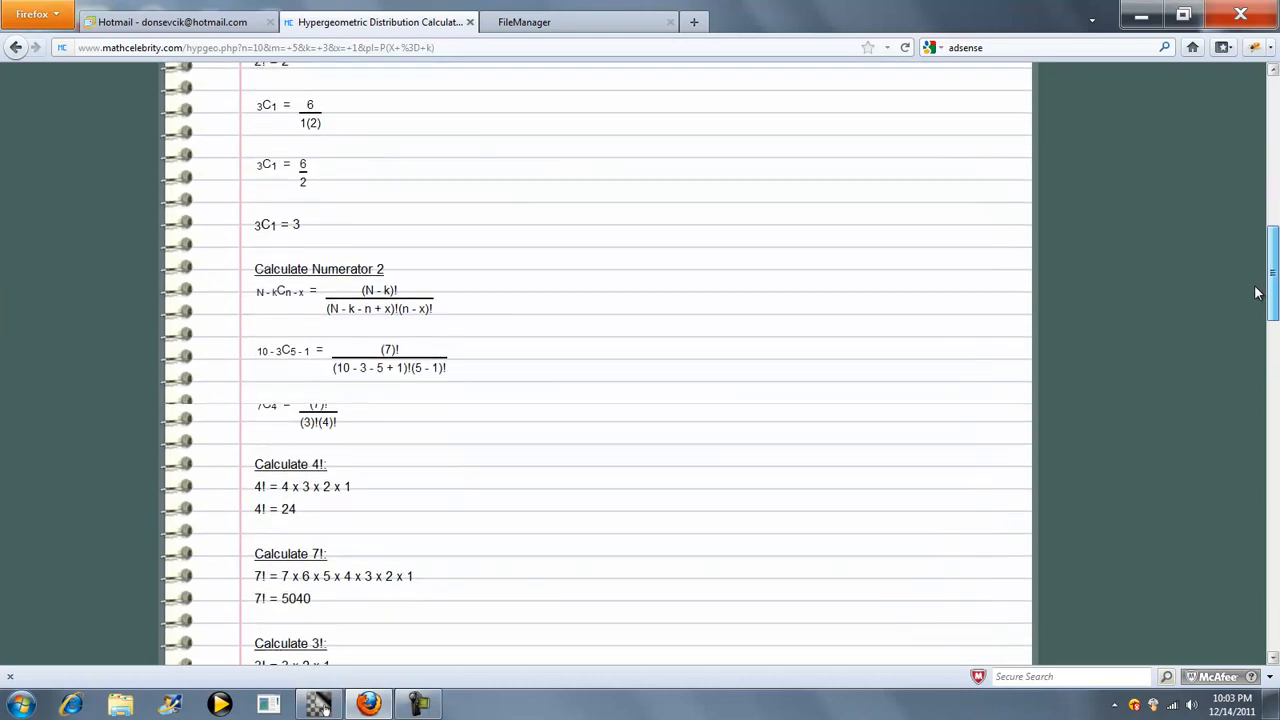
{"action": "scroll", "scroll_direction": "down", "scroll_amount": 3}
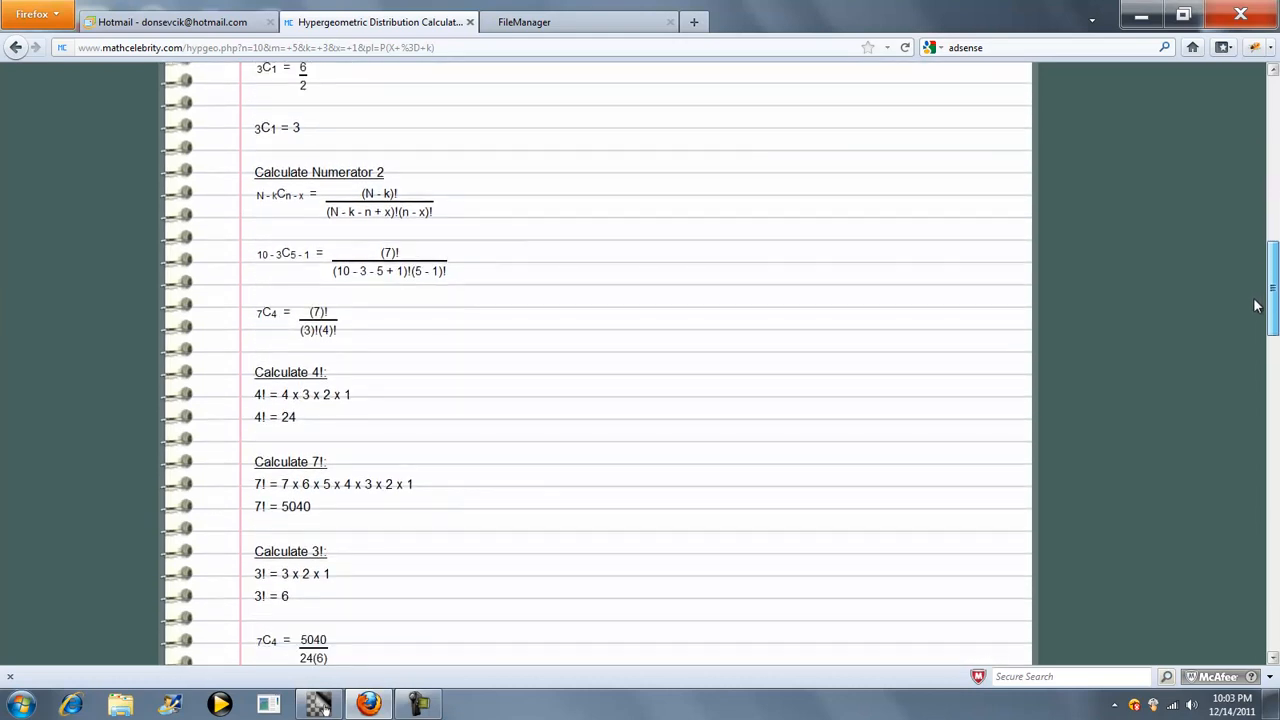
{"action": "scroll", "scroll_direction": "down", "scroll_amount": 3}
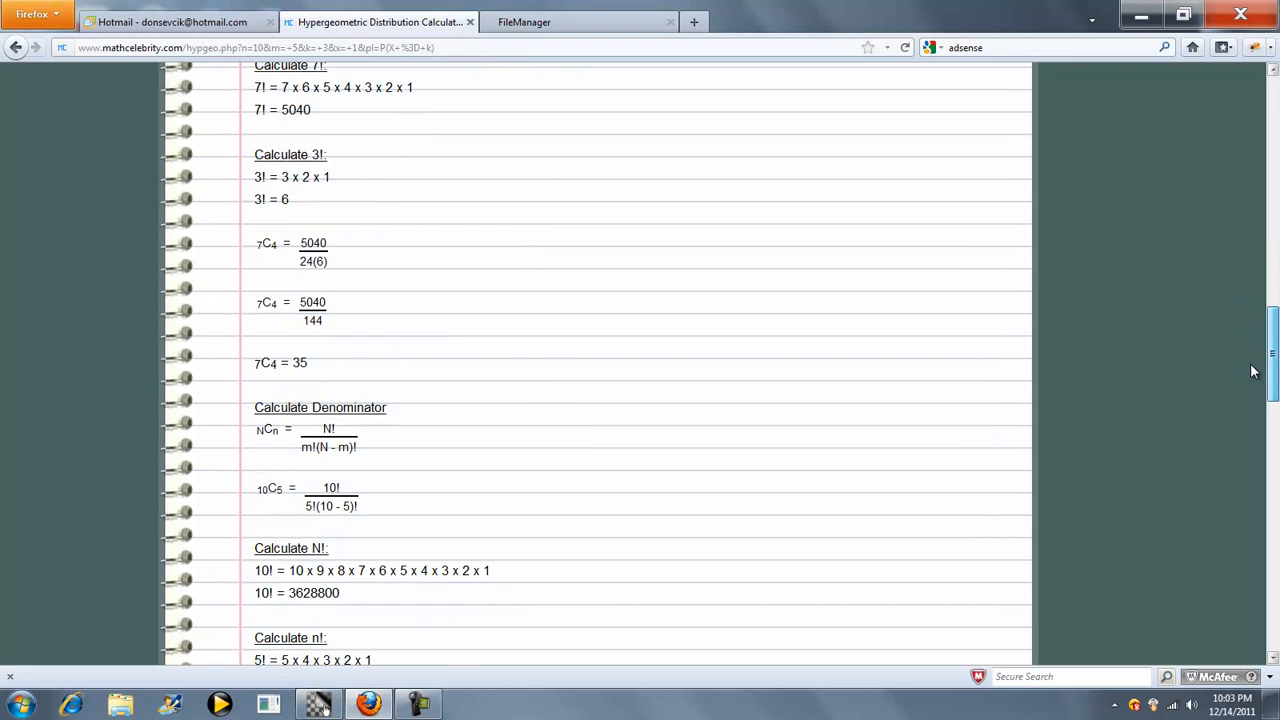
{"action": "scroll", "scroll_direction": "down", "scroll_amount": 3}
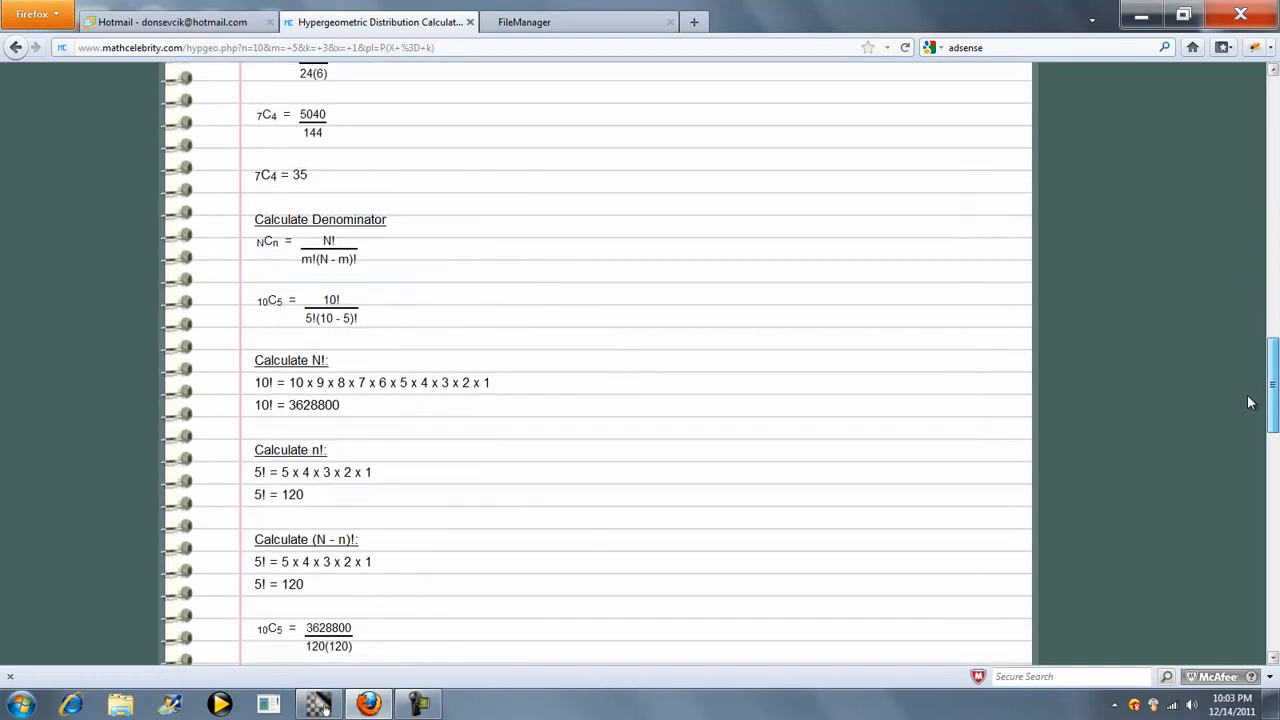
{"action": "scroll", "scroll_direction": "down", "scroll_amount": 3}
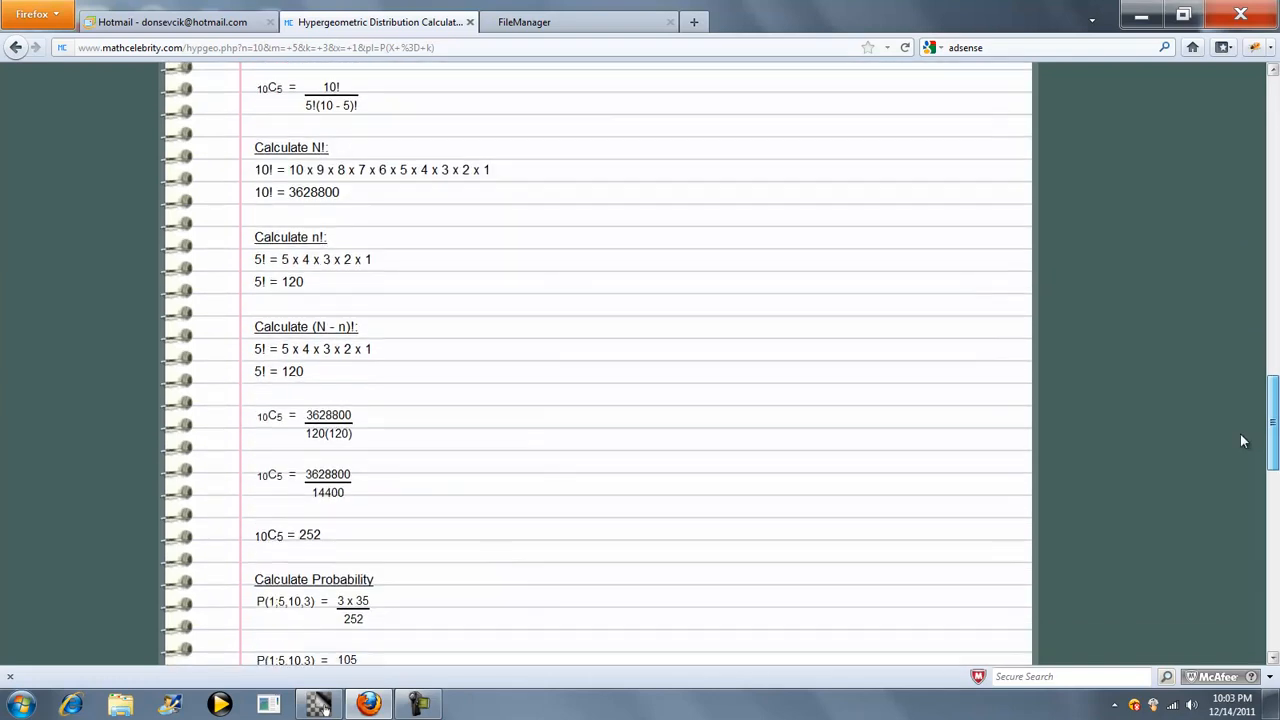
{"action": "scroll", "scroll_direction": "down", "scroll_amount": 3}
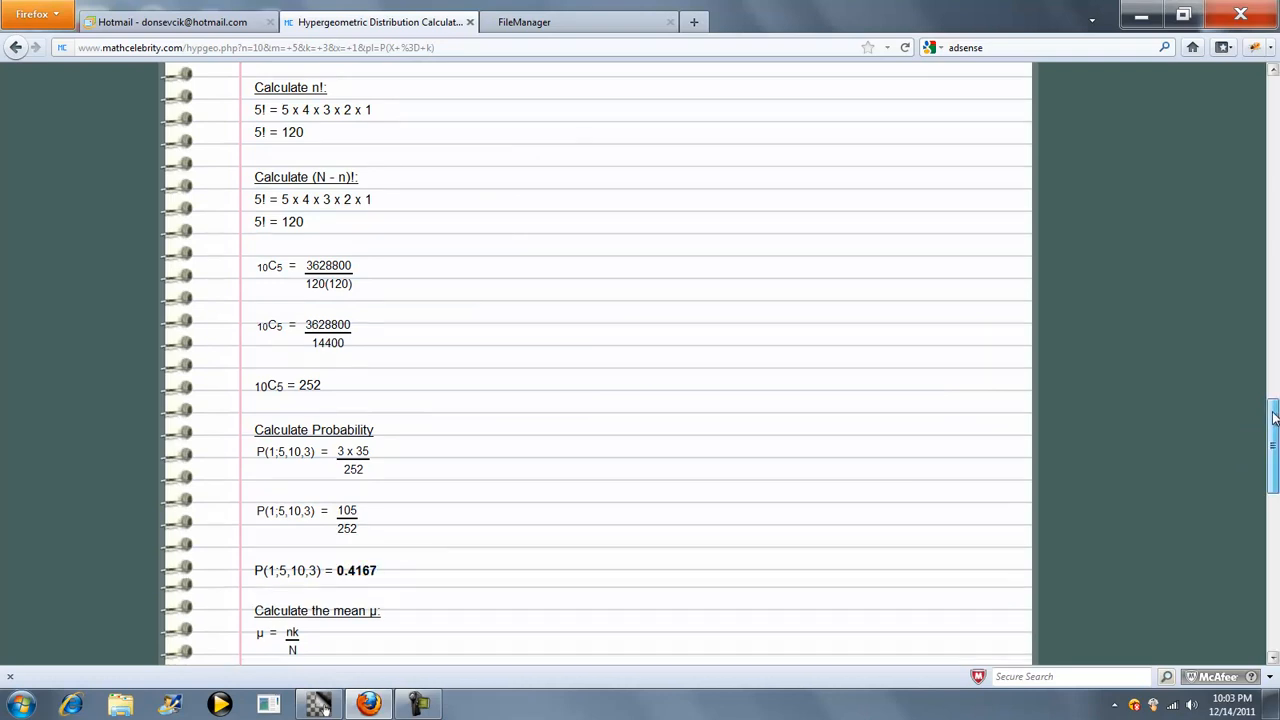
{"action": "scroll", "scroll_direction": "down", "scroll_amount": 3}
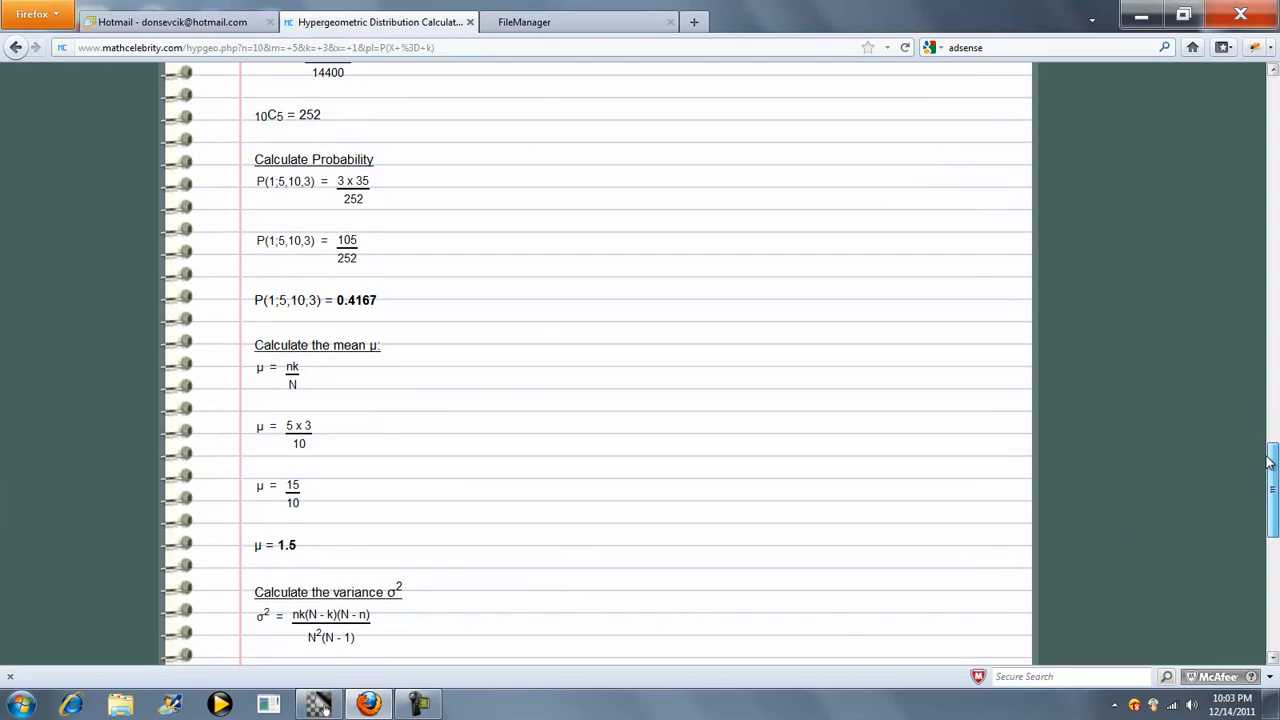
{"action": "scroll", "scroll_direction": "down", "scroll_amount": 3}
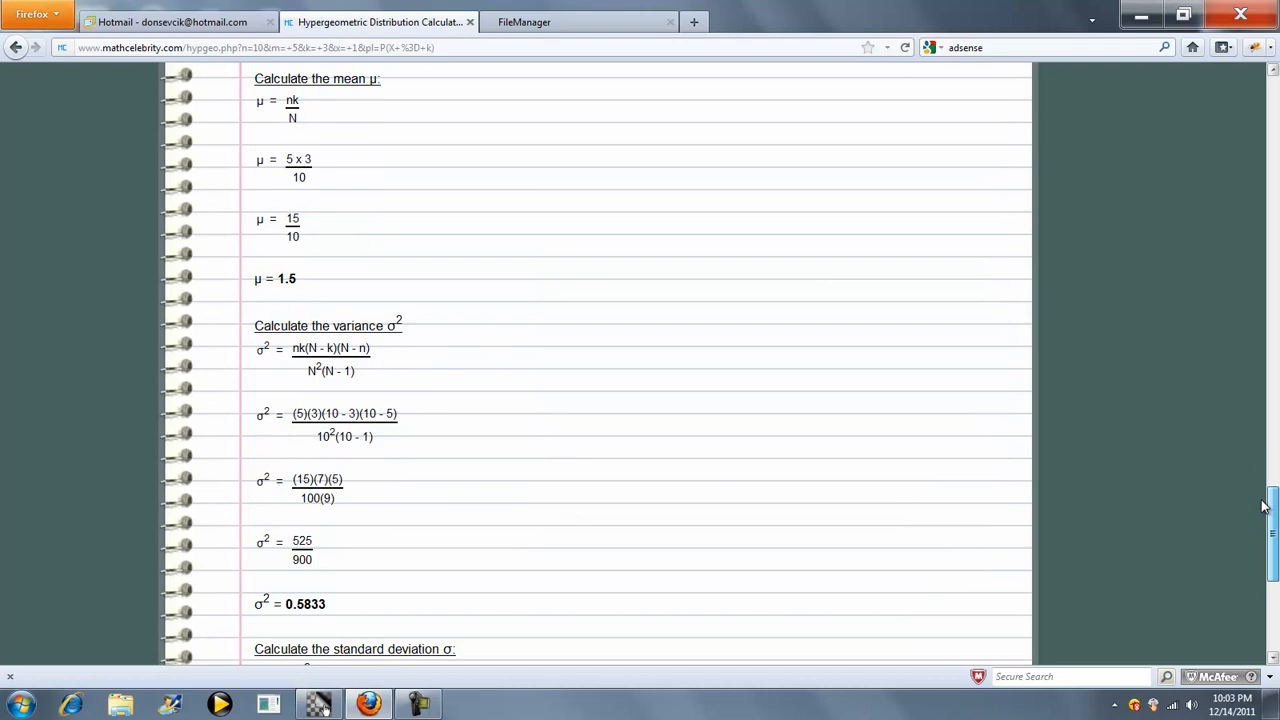
{"action": "scroll", "scroll_direction": "down", "scroll_amount": 3}
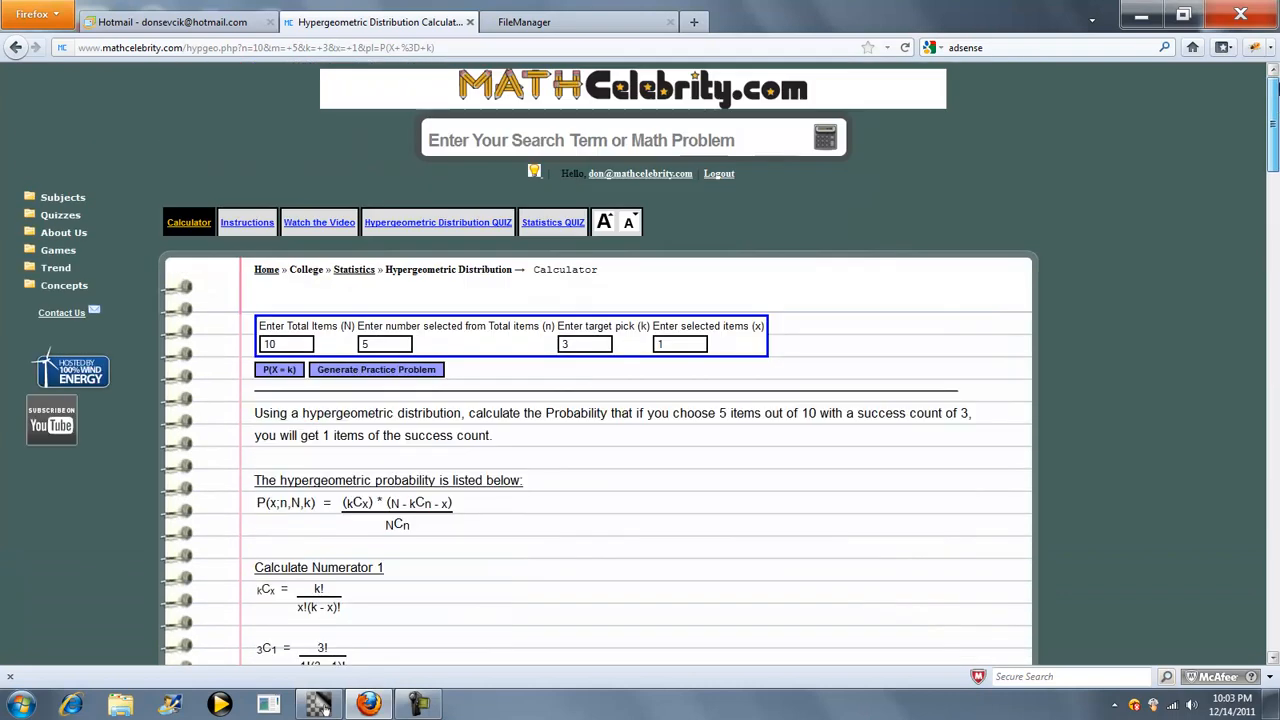
{"action": "mouse_move", "coordinate": [393, 381]}
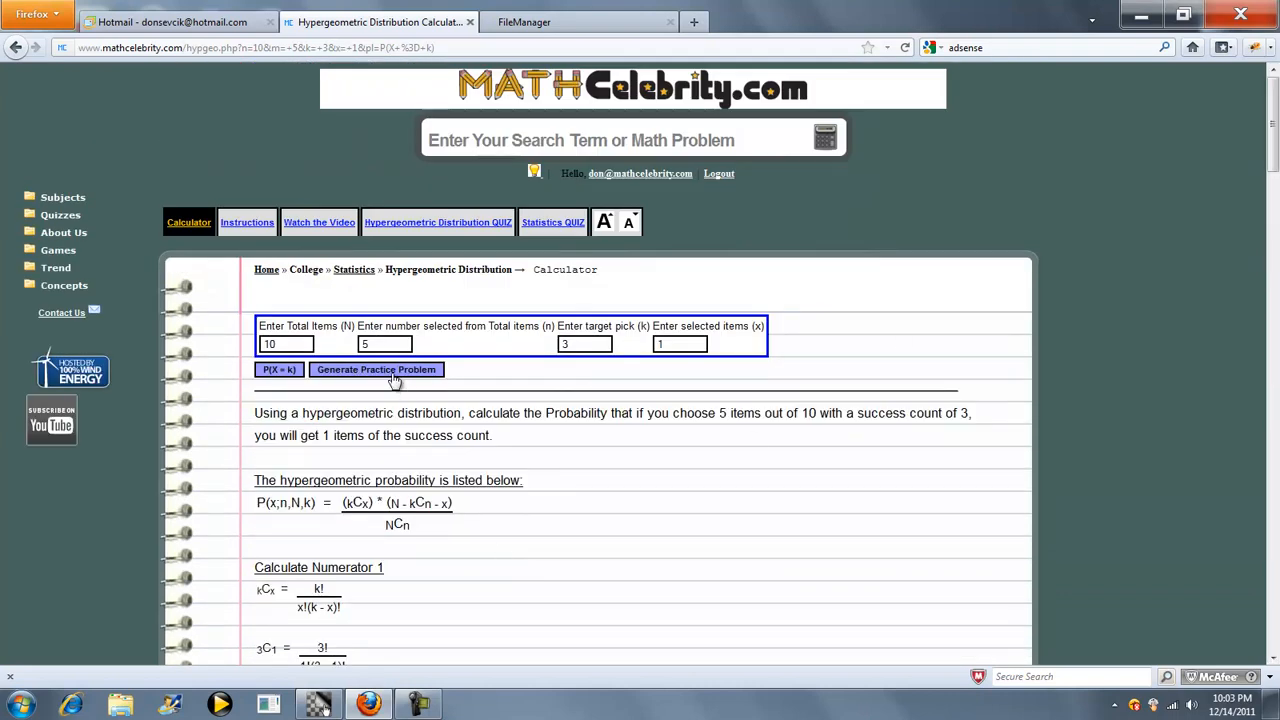
Generate three random practice problems, ending with N=17, n=6, k=5, x=1.
{"action": "left_click", "coordinate": [376, 369]}
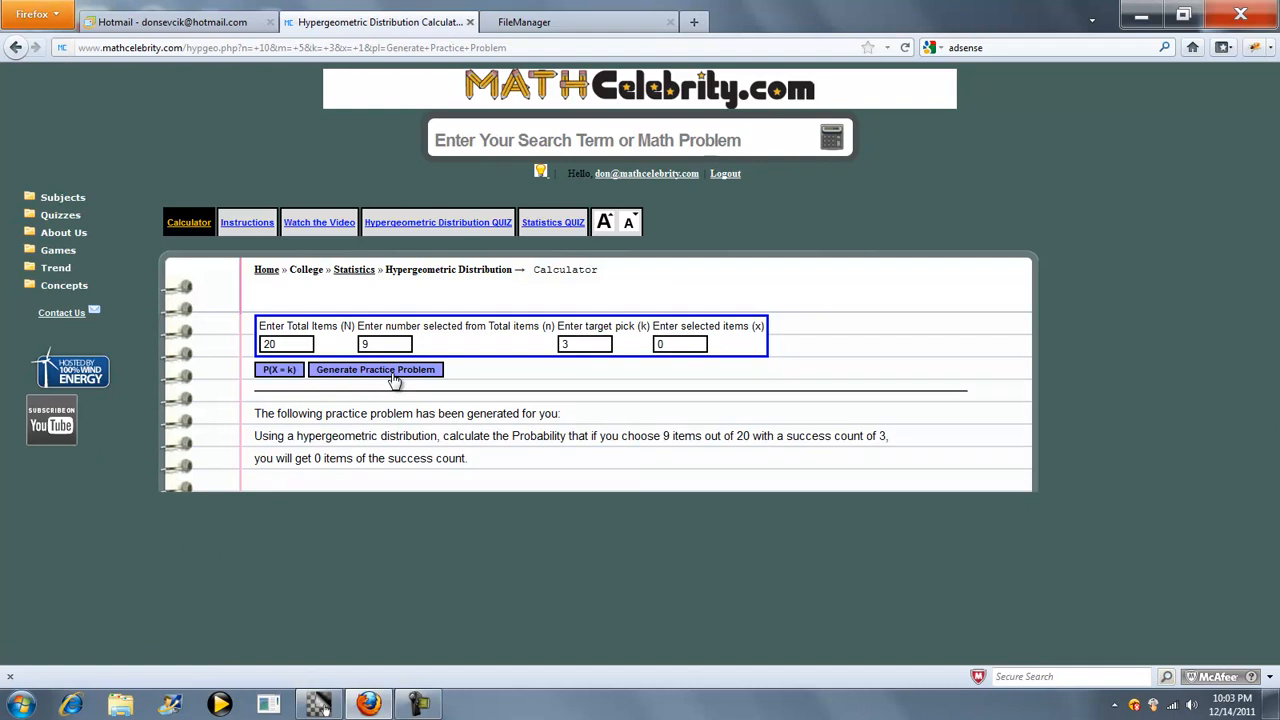
{"action": "left_click", "coordinate": [375, 369]}
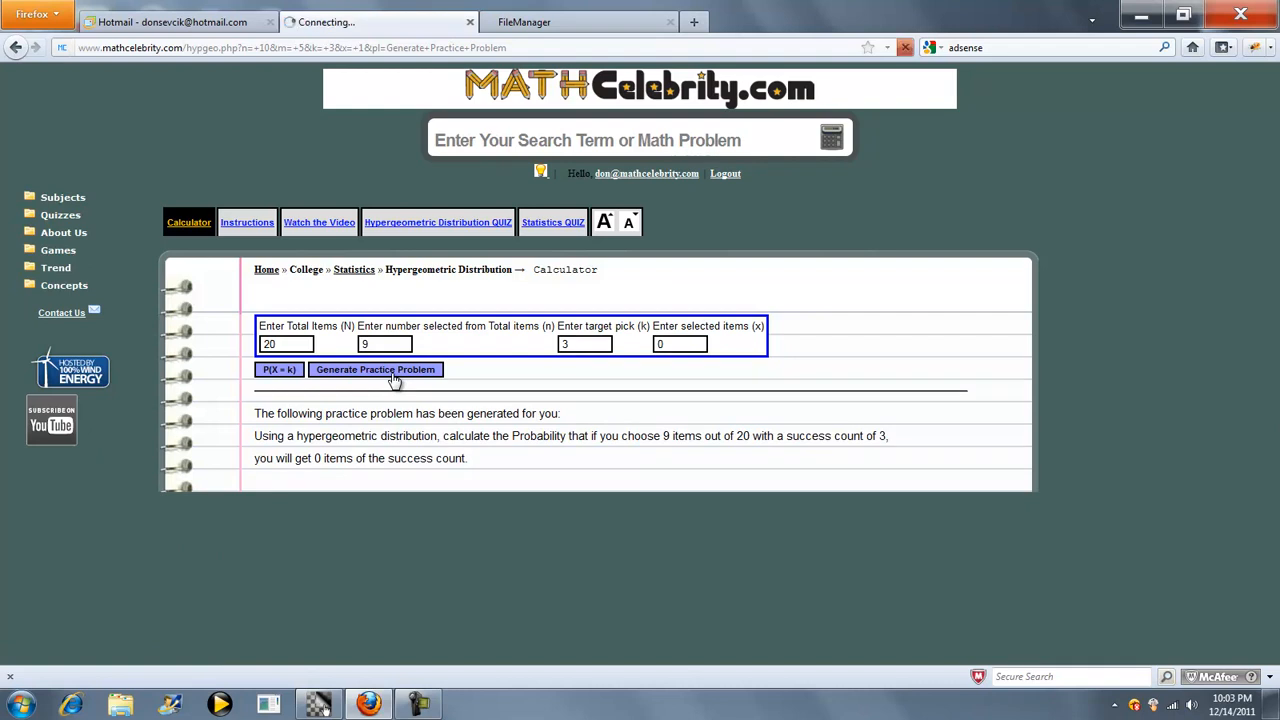
{"action": "left_click", "coordinate": [375, 369]}
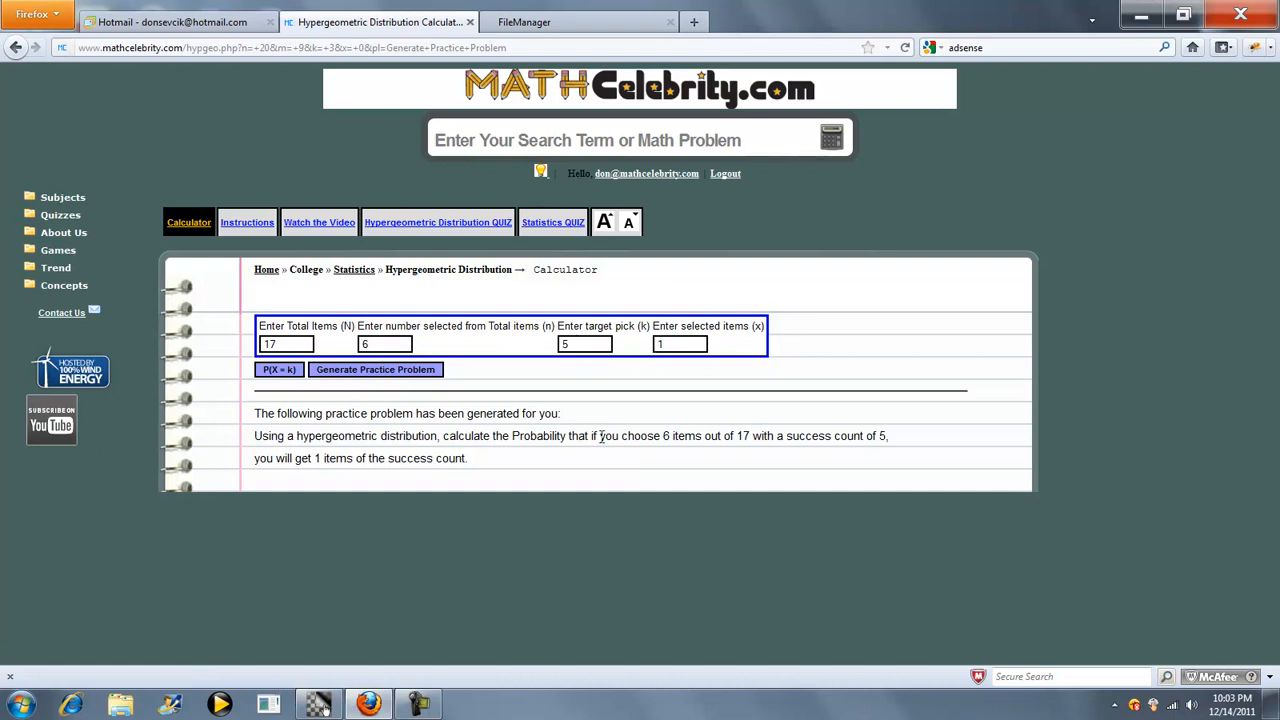
{"action": "mouse_move", "coordinate": [438, 222]}
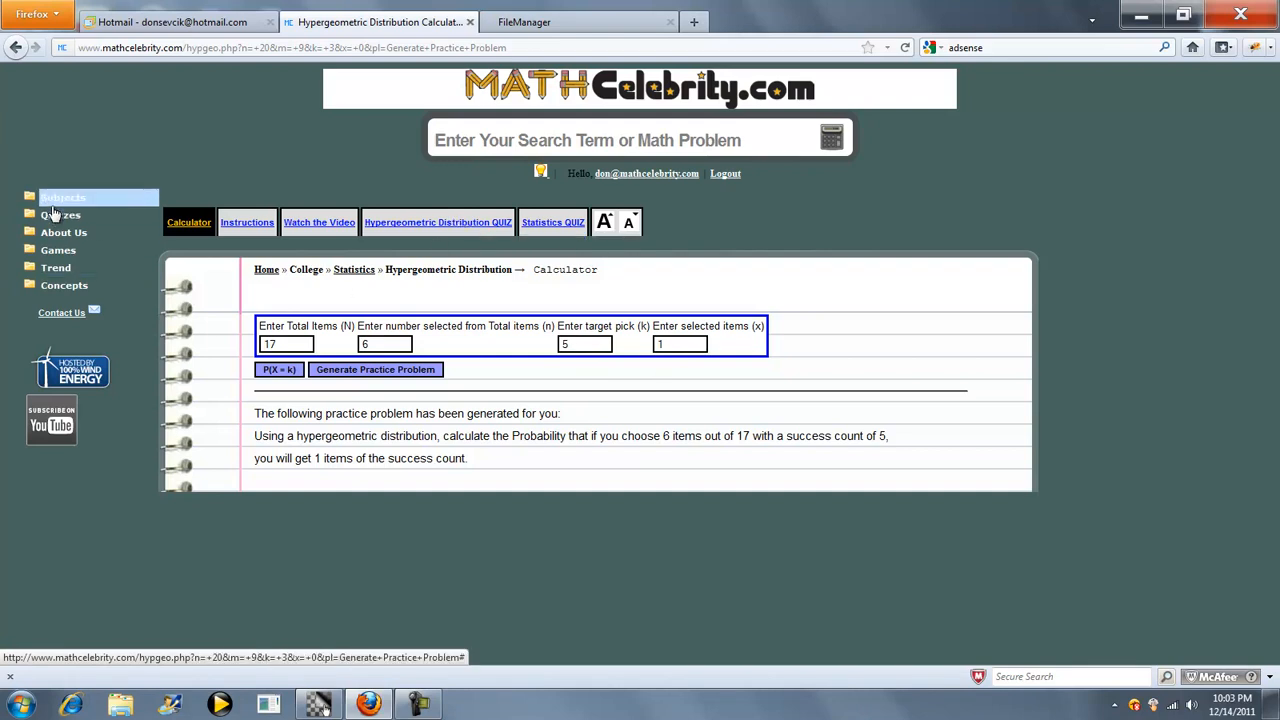
{"action": "mouse_move", "coordinate": [60, 215]}
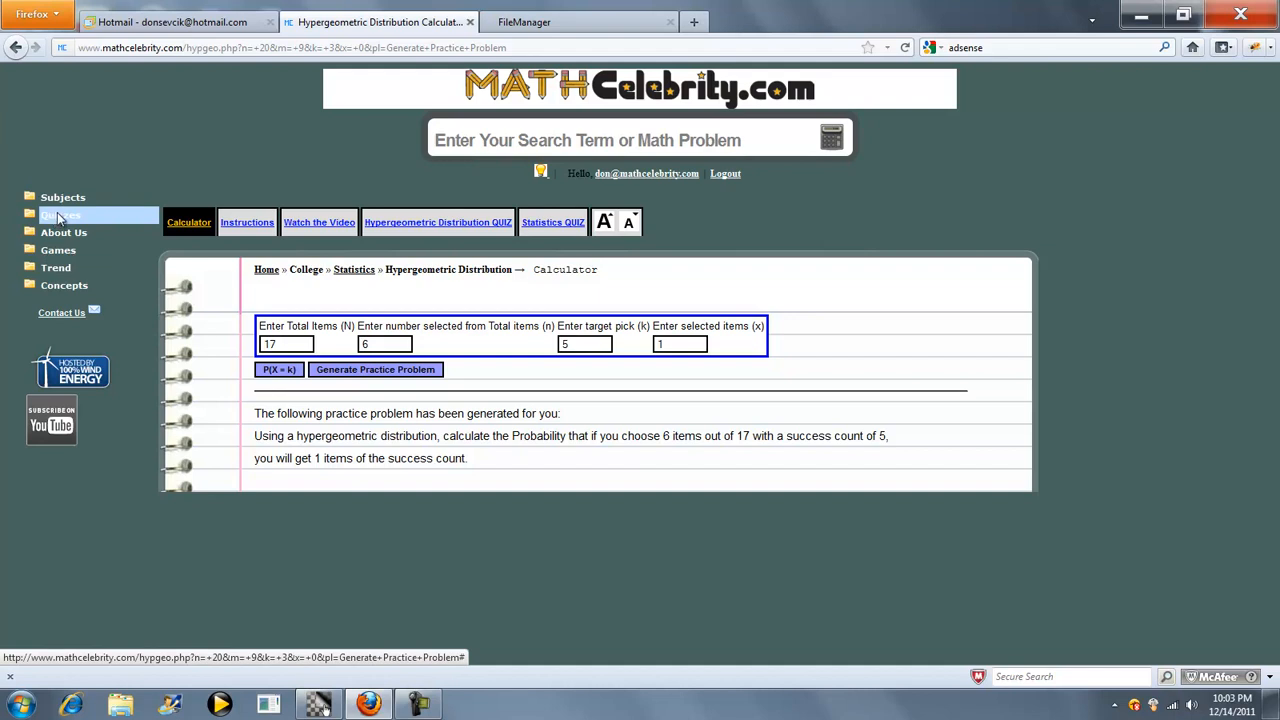
{"action": "mouse_move", "coordinate": [337, 265]}
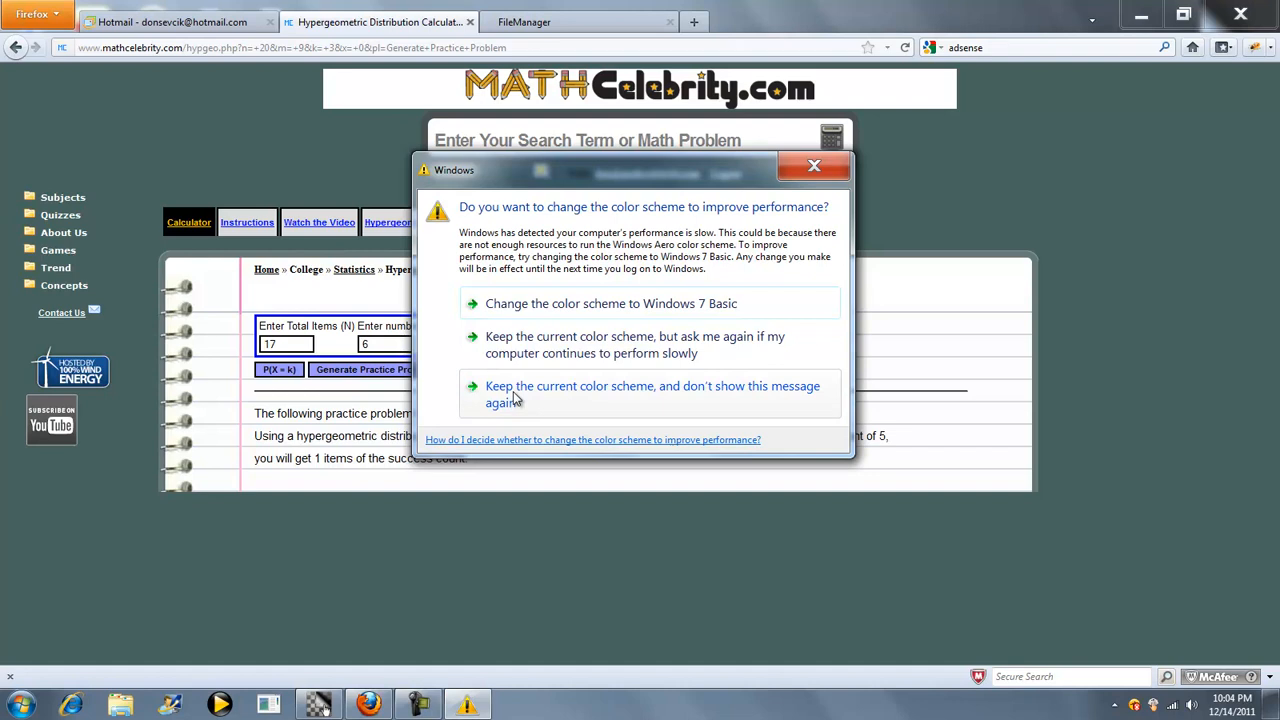
{"action": "left_click", "coordinate": [652, 393]}
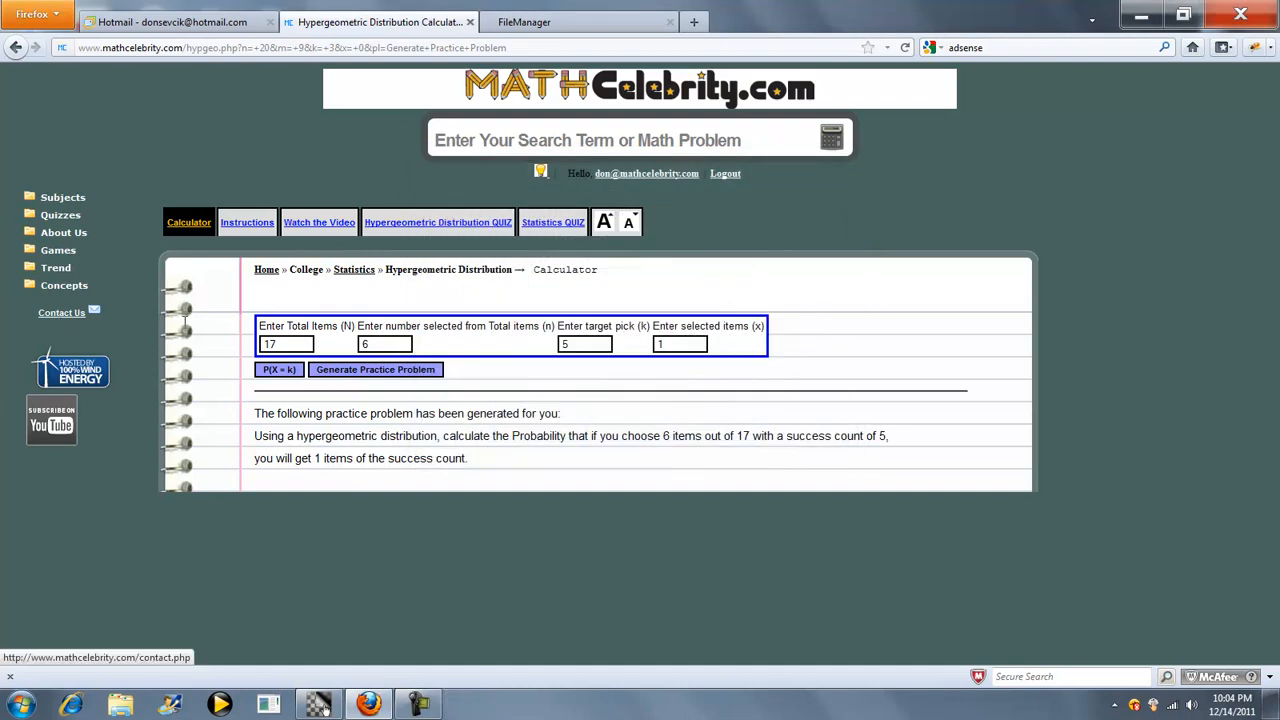